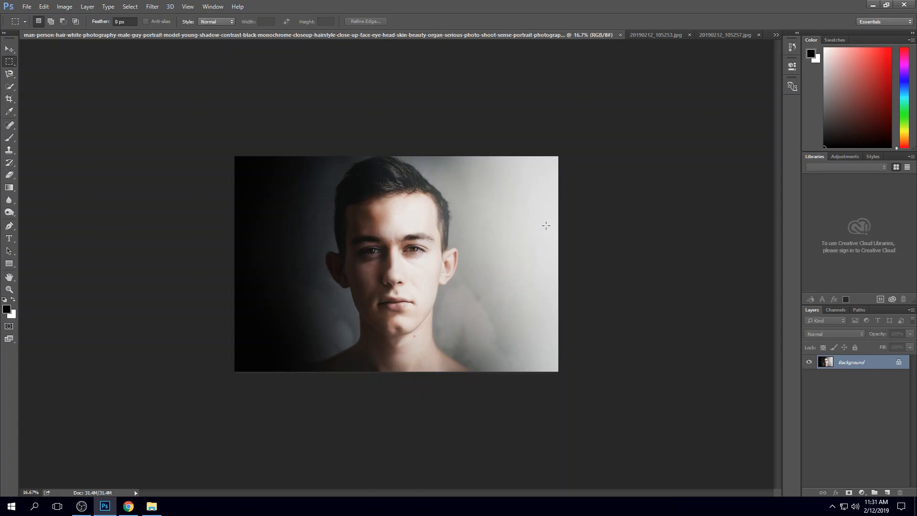
mouse_move(513, 230)
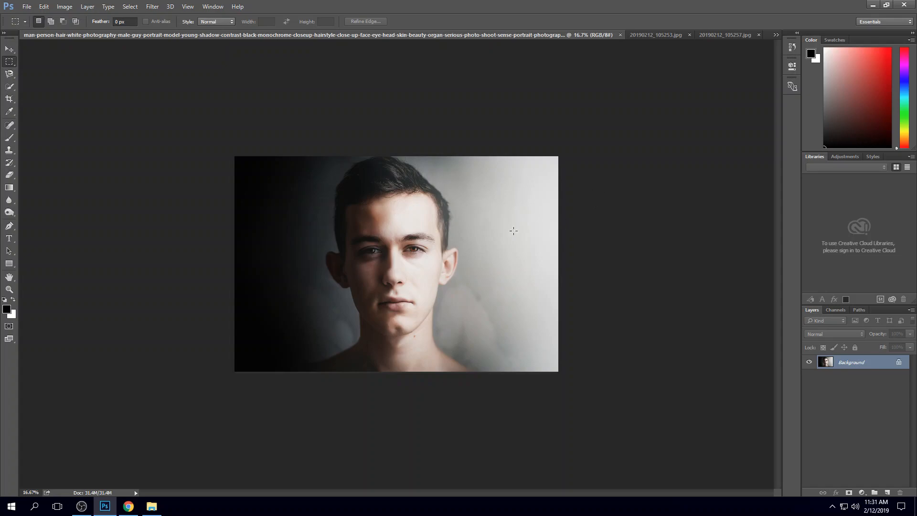
mouse_move(454, 217)
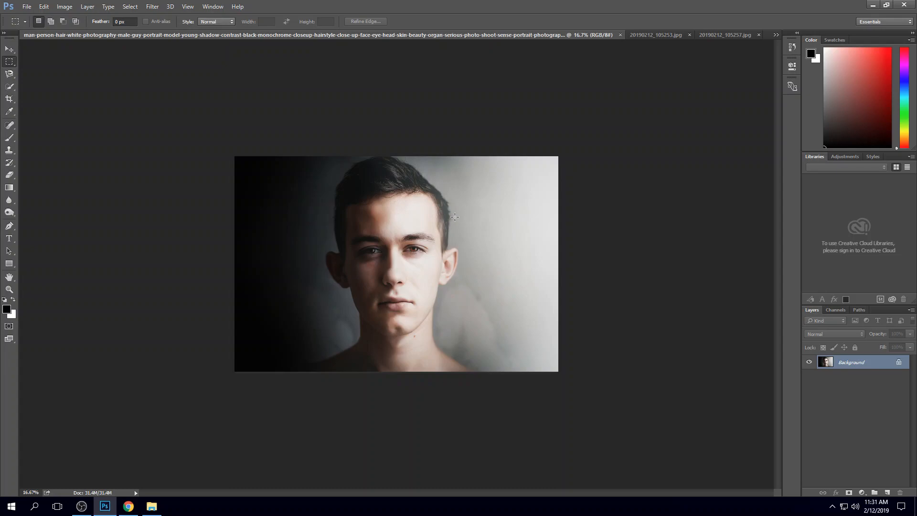
mouse_move(481, 216)
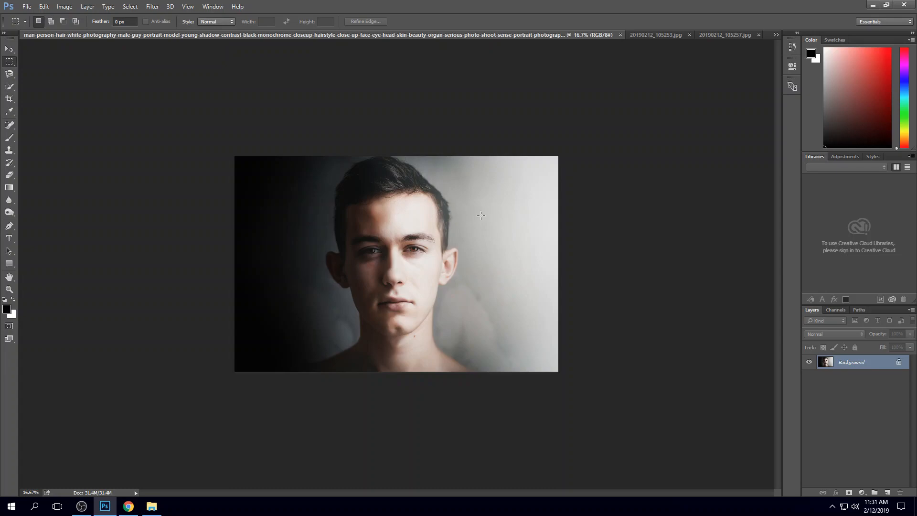
mouse_move(657, 51)
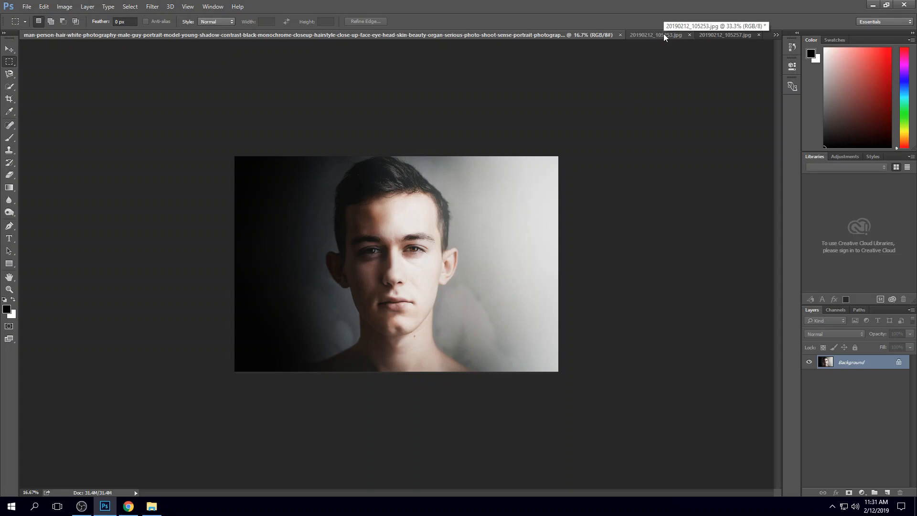
Switch to the plywood engraving photo and scroll through it to review the results
click(658, 34)
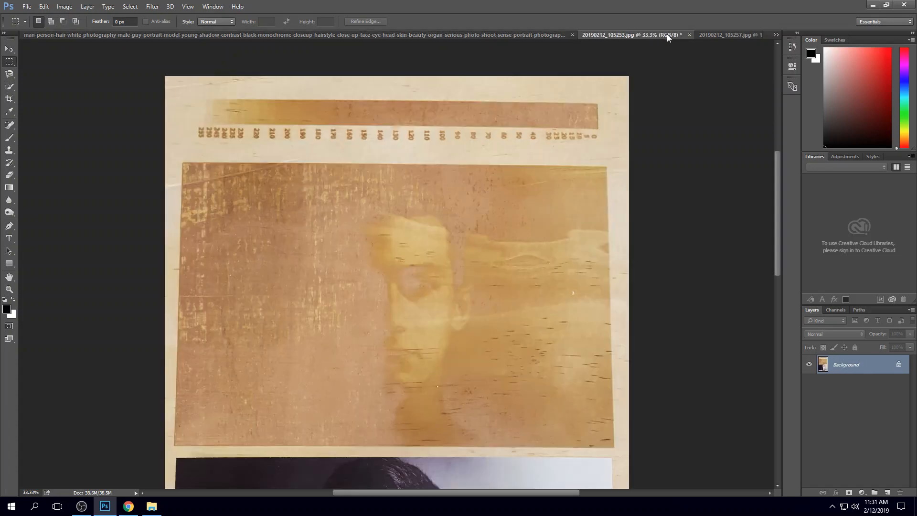
scroll(down, 3)
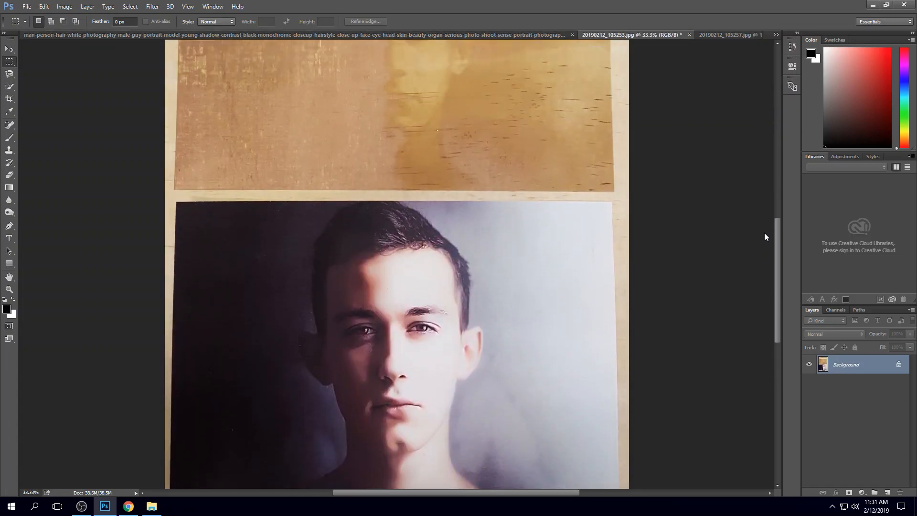
scroll(up, 3)
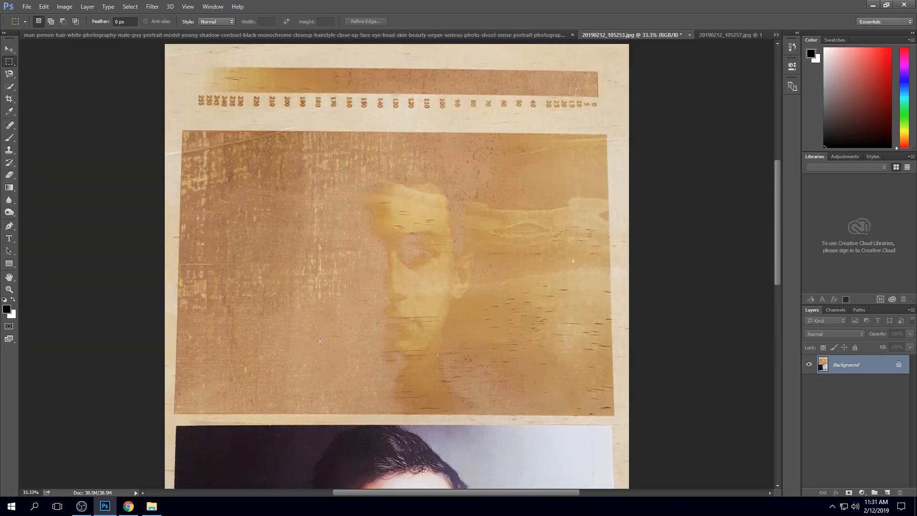
mouse_move(392, 235)
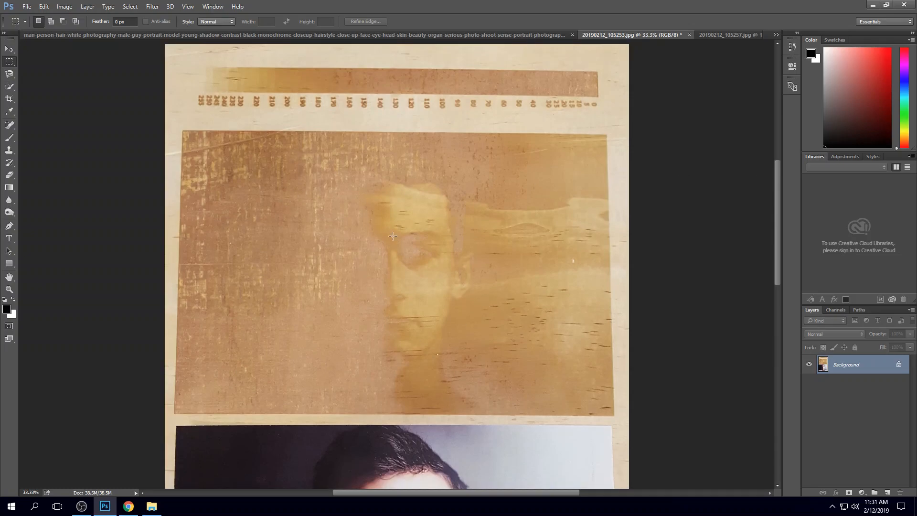
mouse_move(388, 304)
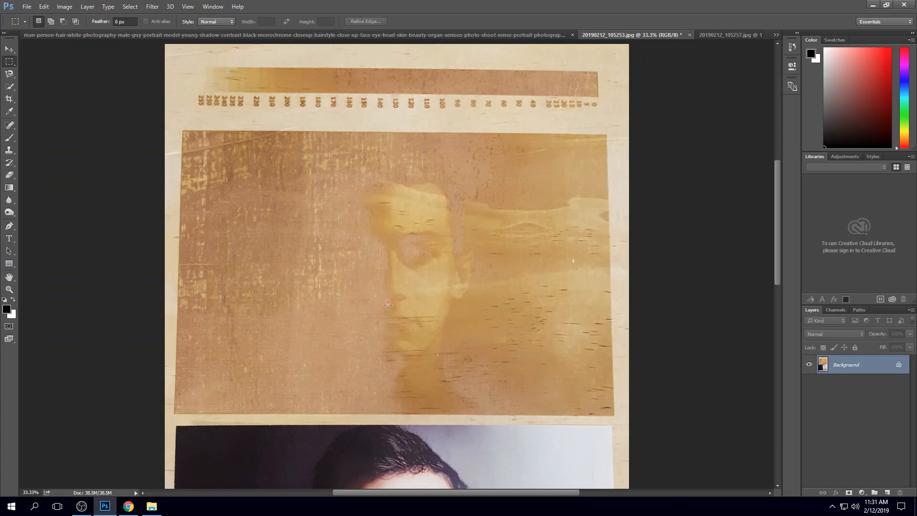
mouse_move(383, 279)
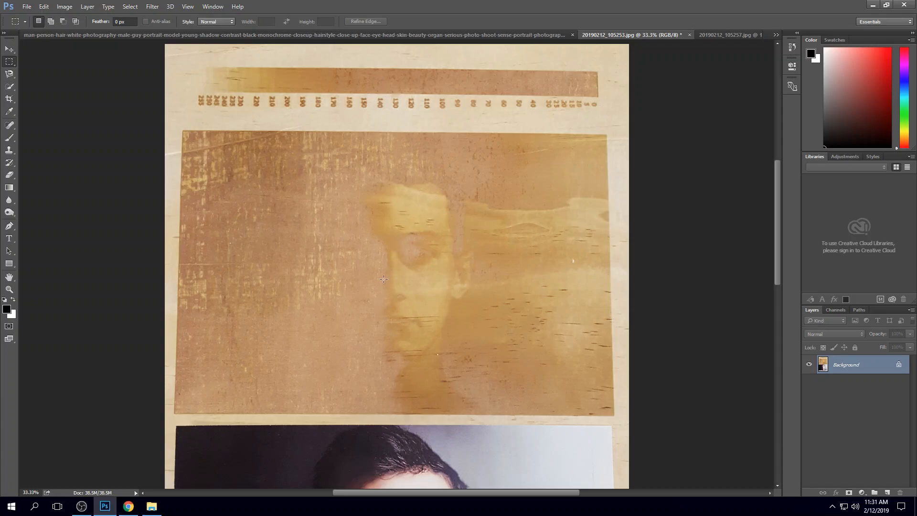
mouse_move(329, 185)
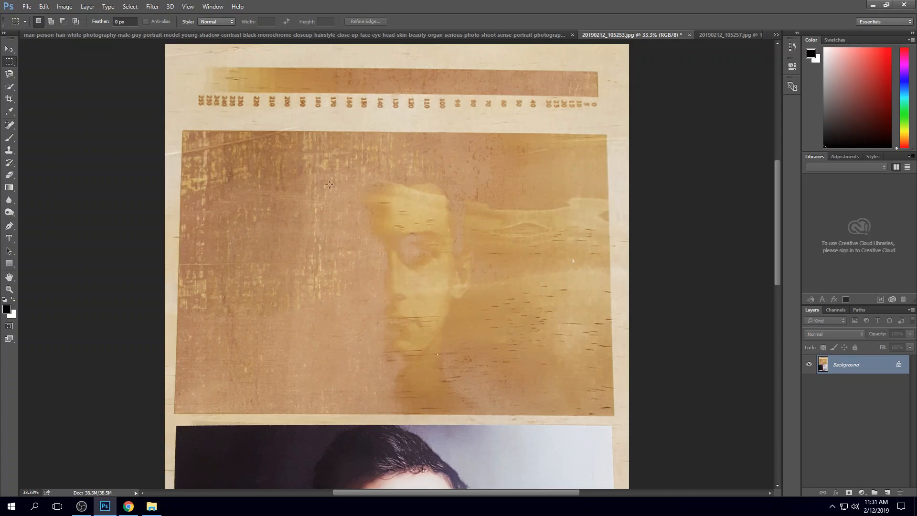
mouse_move(256, 297)
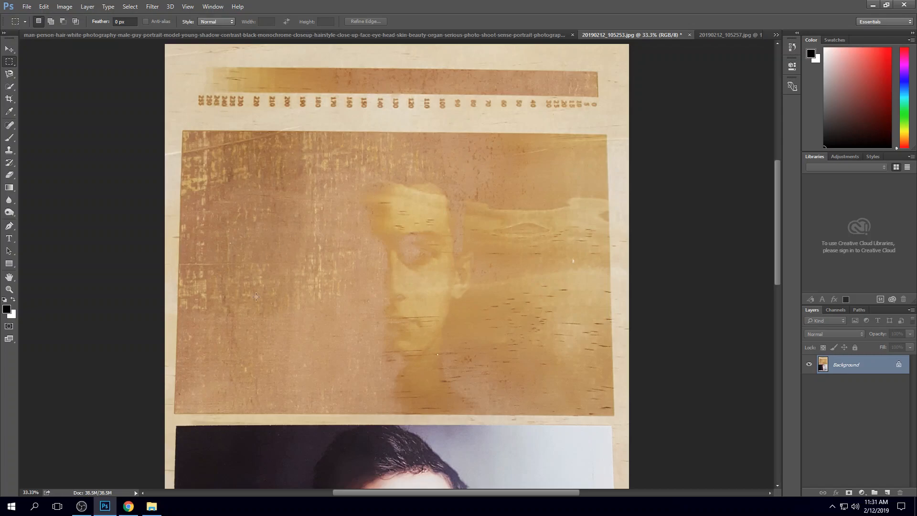
mouse_move(624, 325)
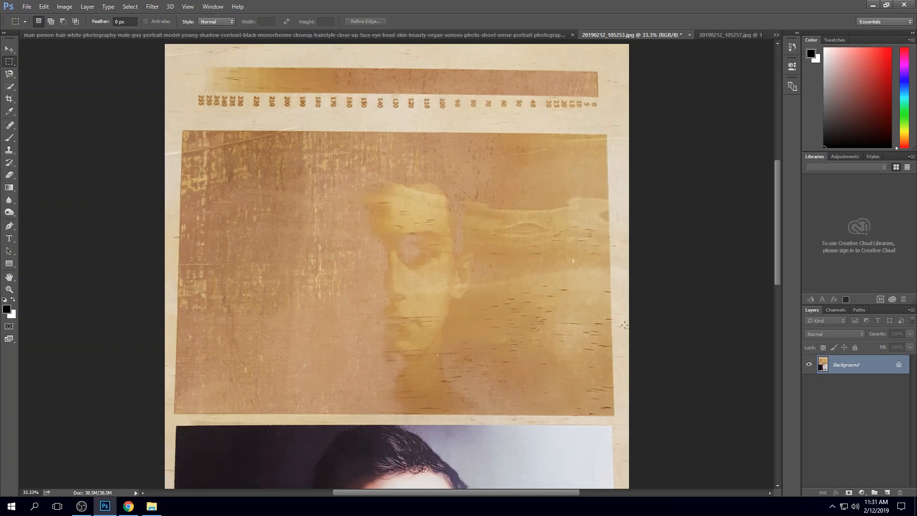
scroll(up, 3)
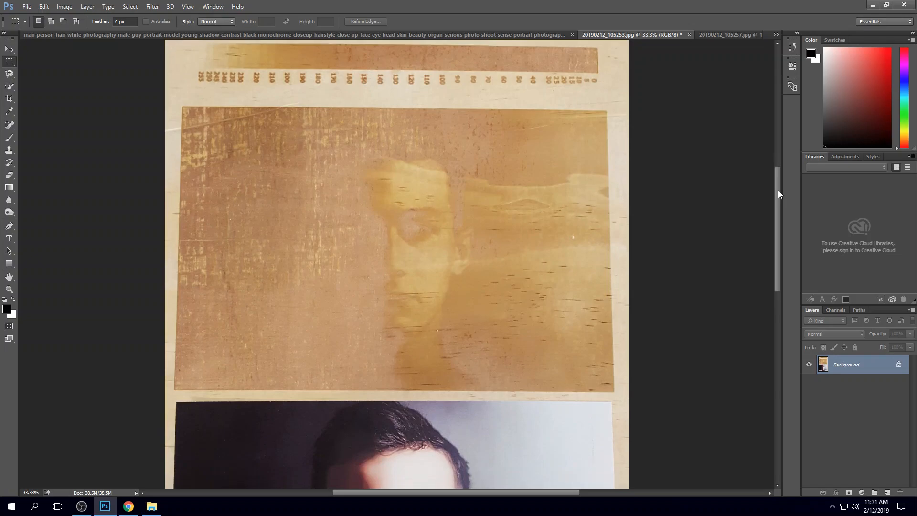
scroll(down, 3)
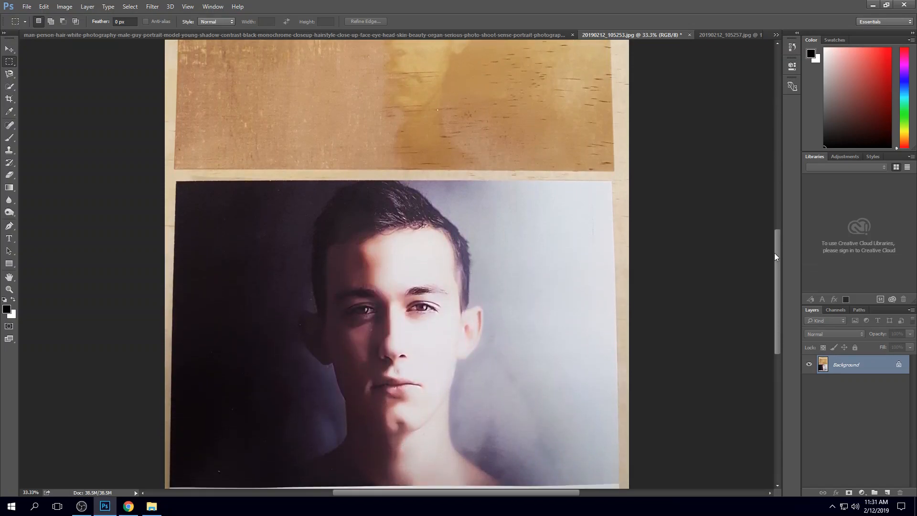
scroll(up, 3)
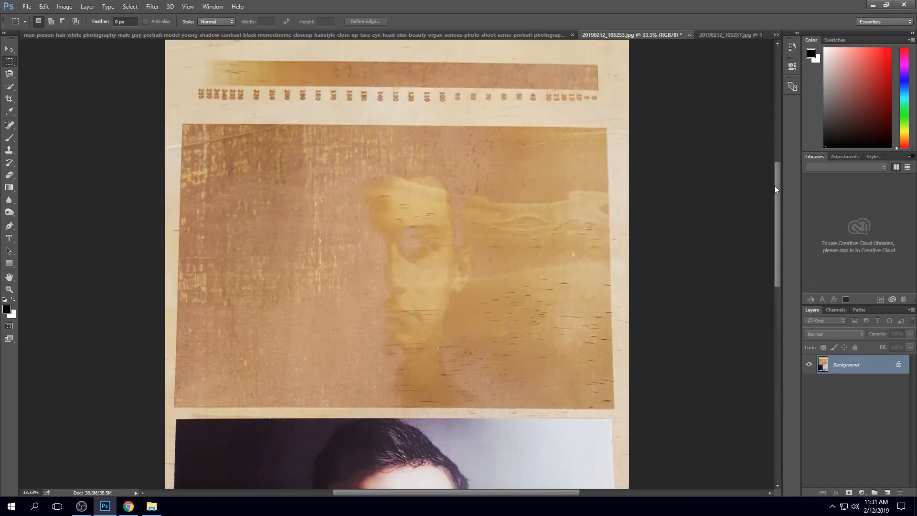
scroll(up, 3)
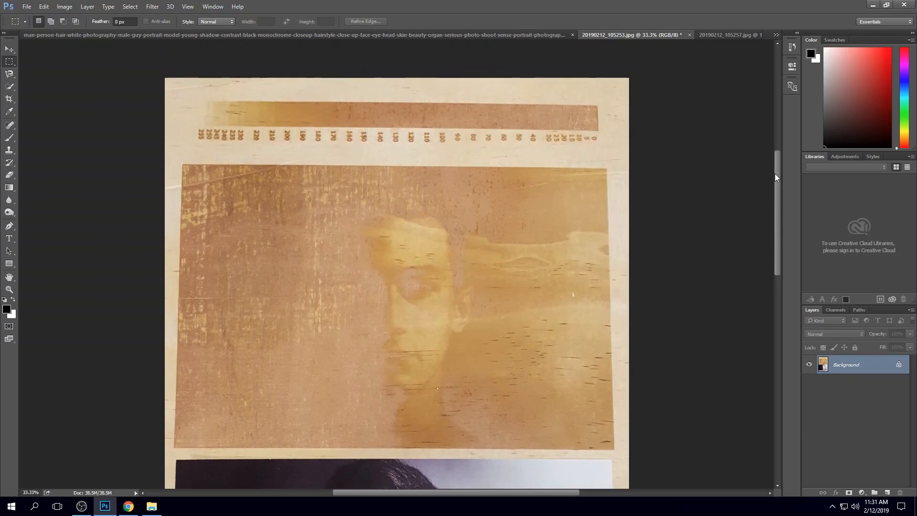
mouse_move(195, 110)
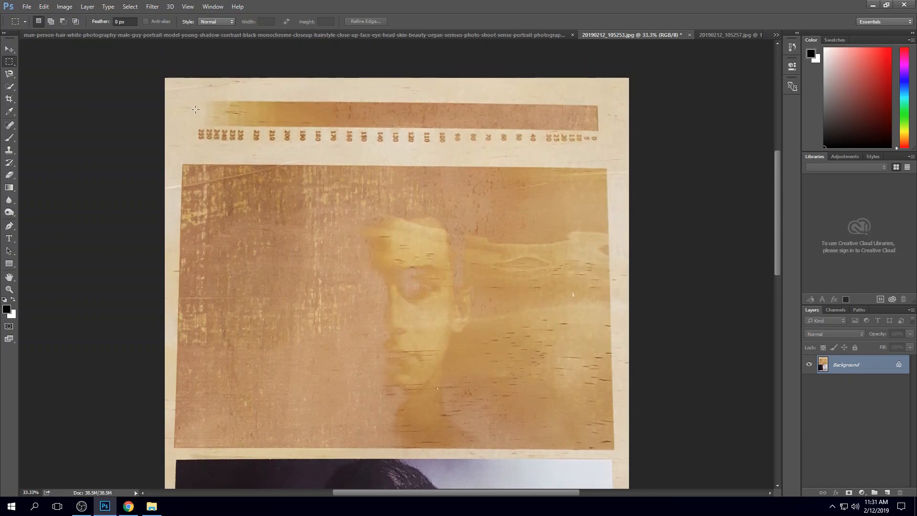
mouse_move(342, 103)
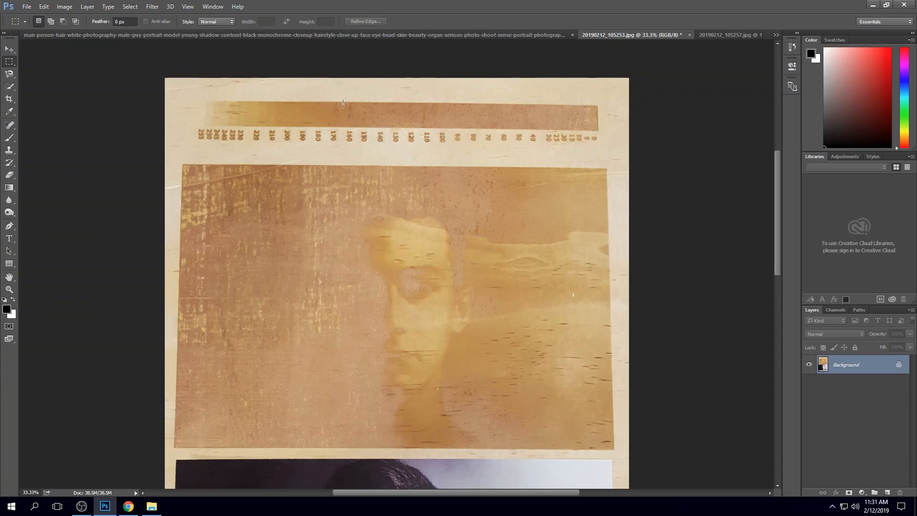
mouse_move(342, 98)
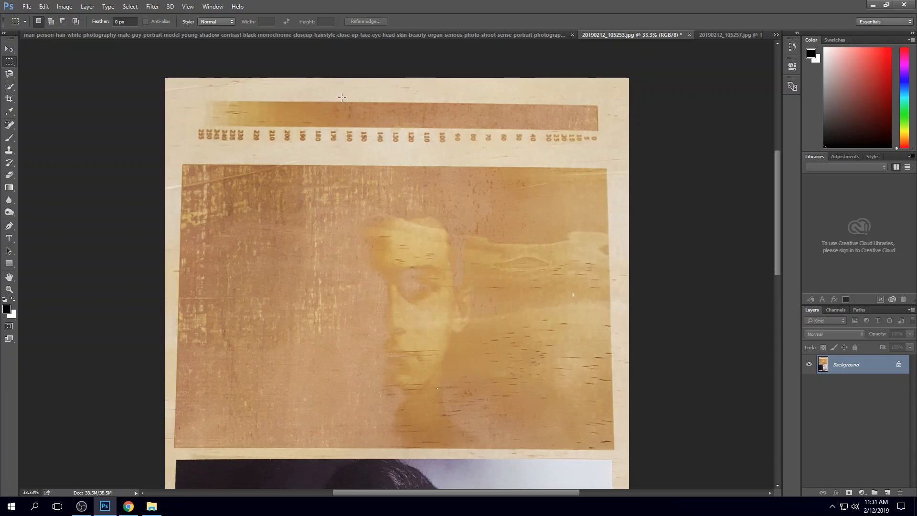
mouse_move(193, 125)
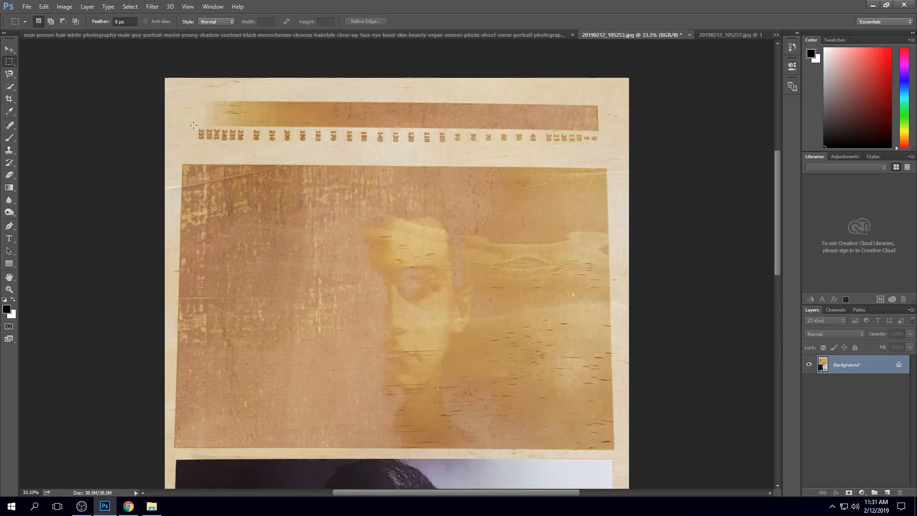
mouse_move(602, 117)
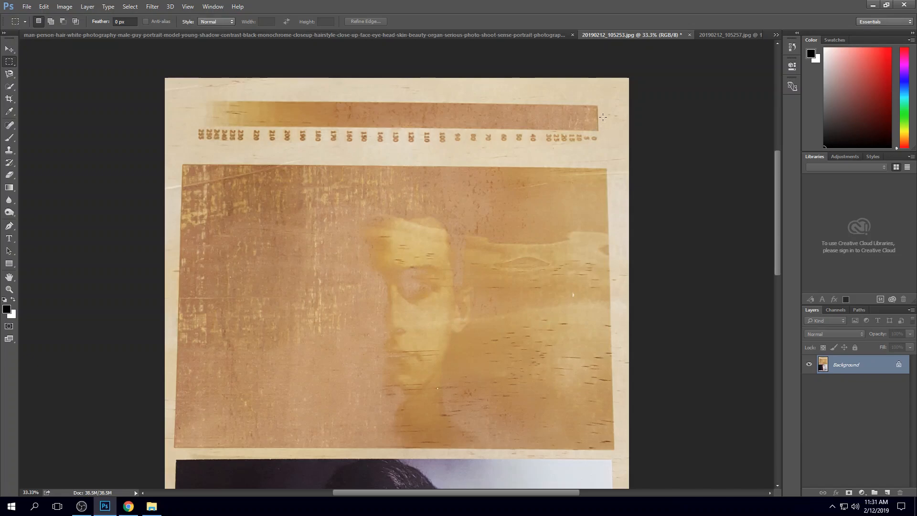
mouse_move(591, 121)
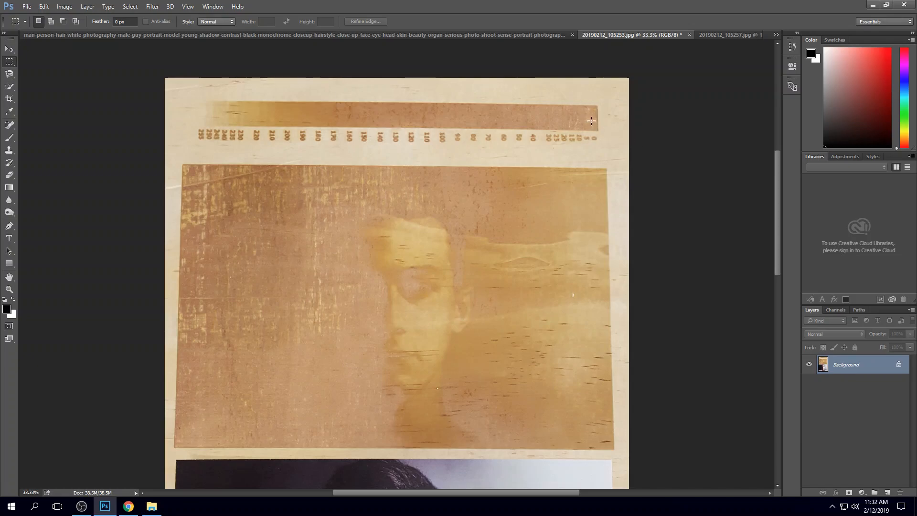
mouse_move(198, 121)
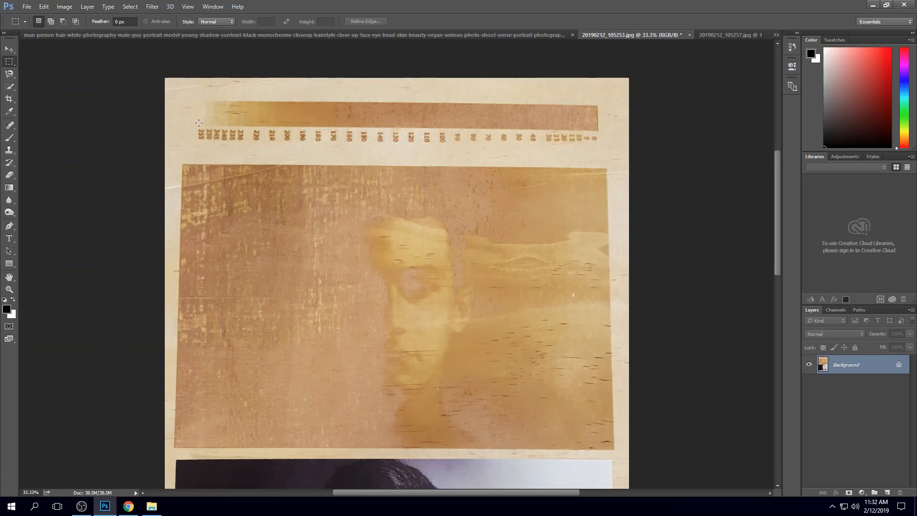
mouse_move(426, 129)
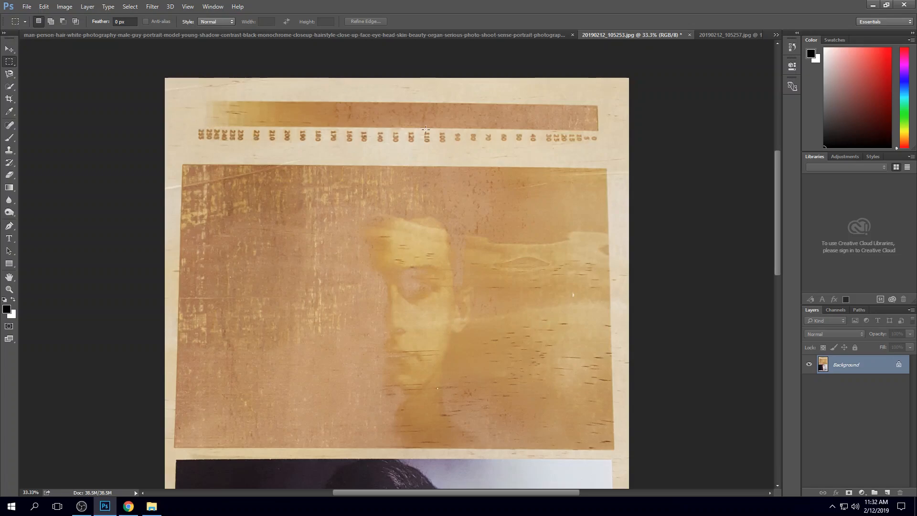
mouse_move(381, 154)
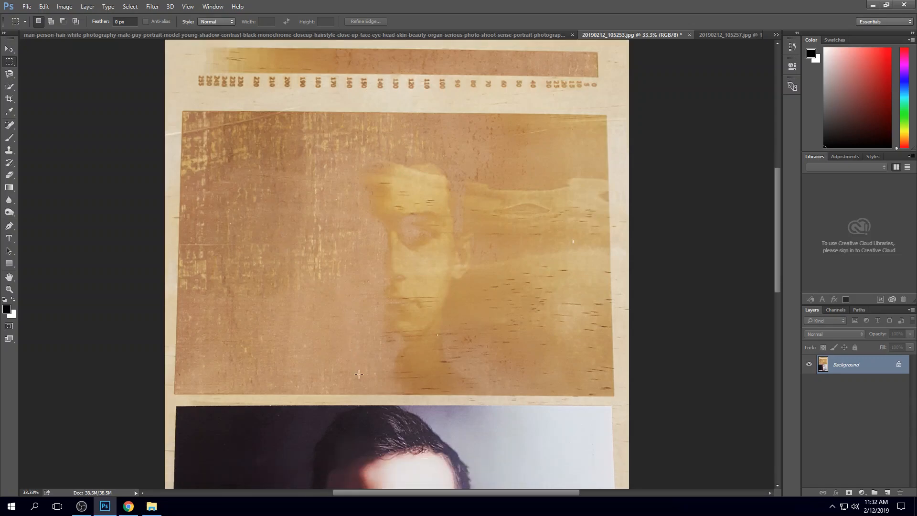
scroll(down, 3)
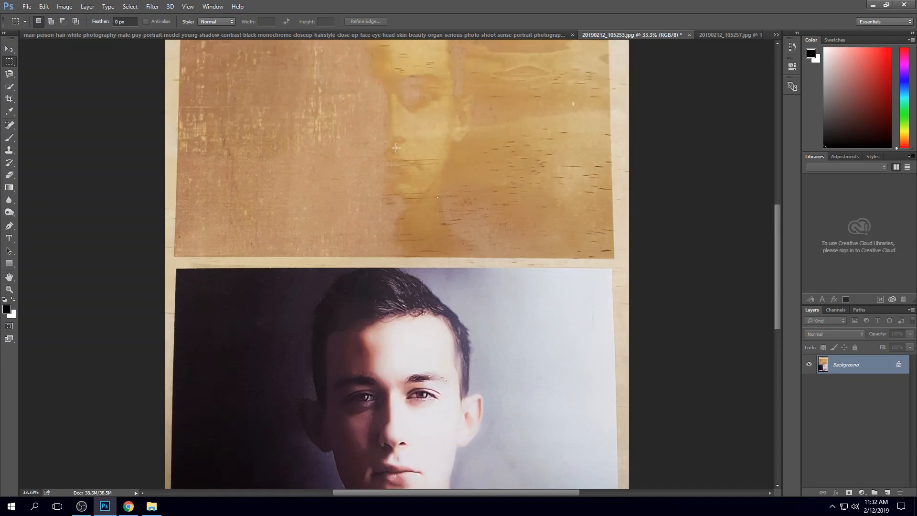
scroll(down, 3)
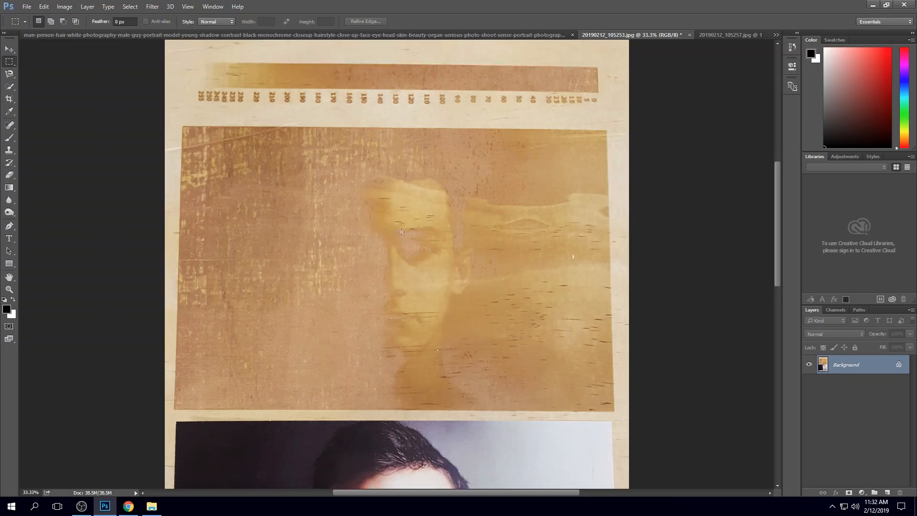
mouse_move(428, 176)
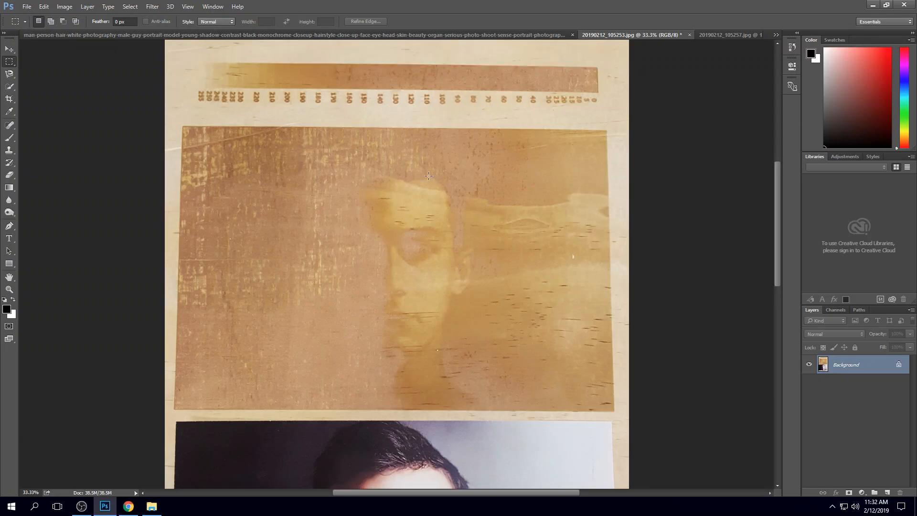
mouse_move(203, 77)
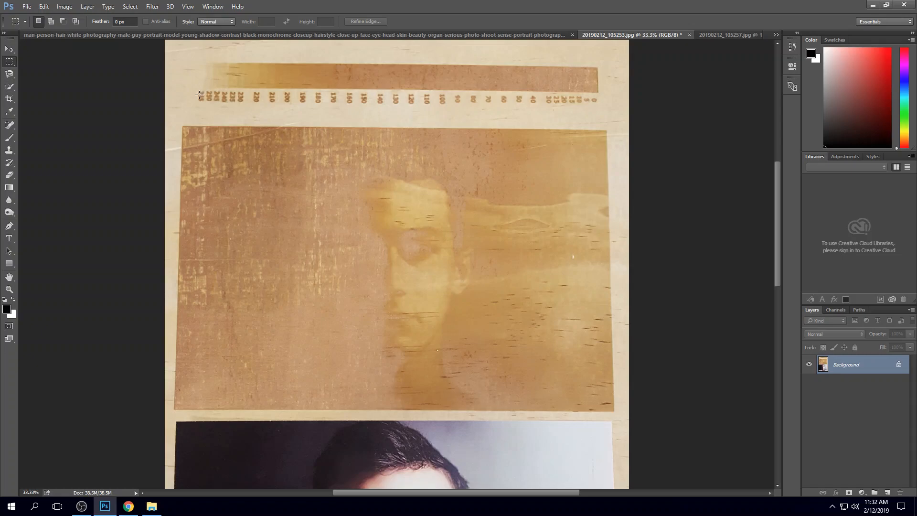
mouse_move(316, 105)
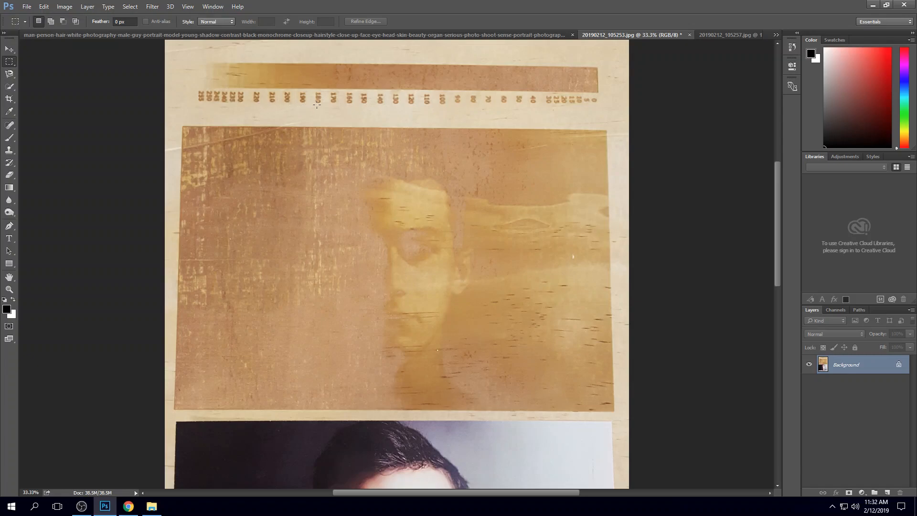
mouse_move(327, 80)
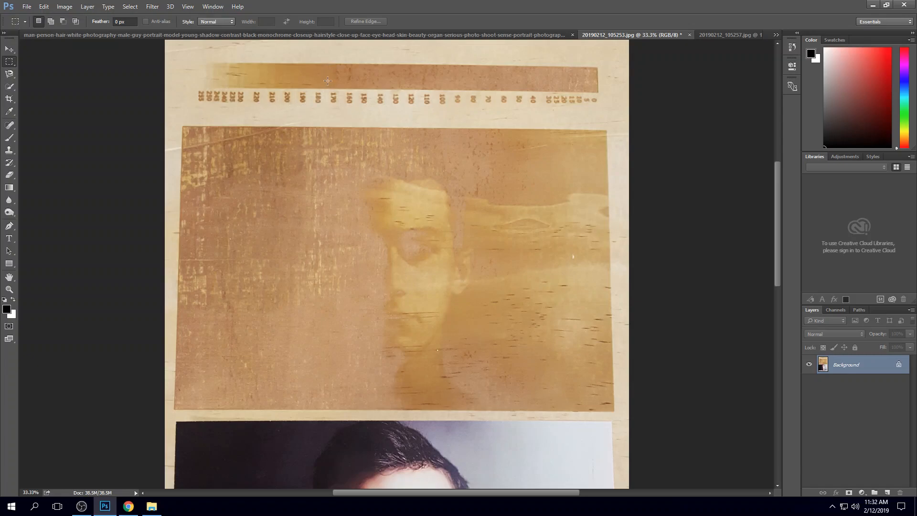
mouse_move(539, 78)
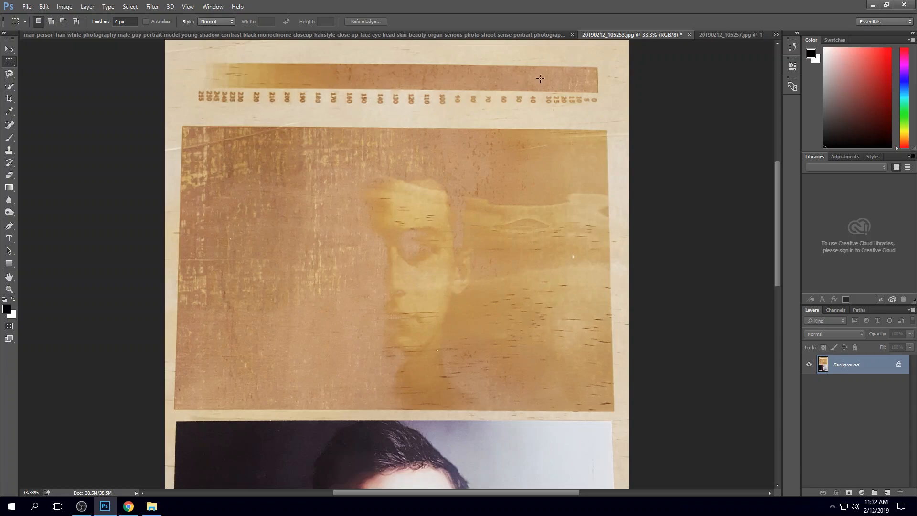
mouse_move(430, 77)
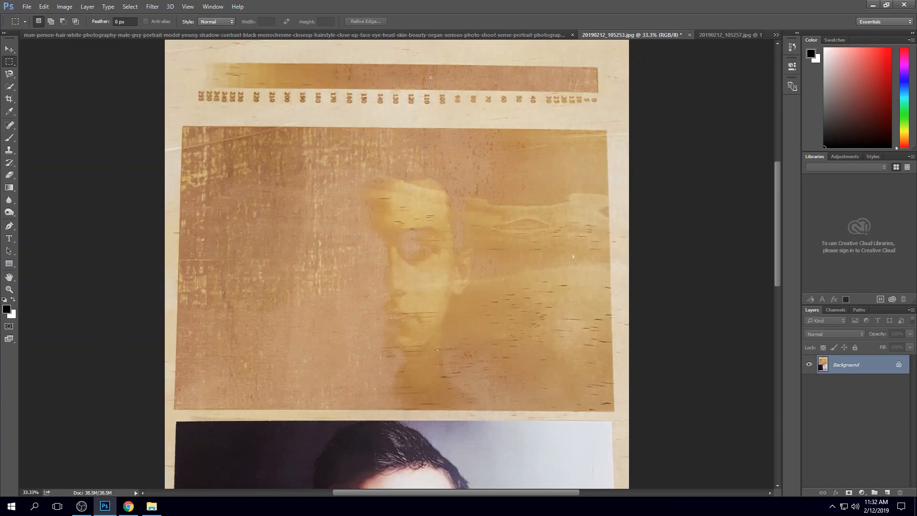
mouse_move(497, 93)
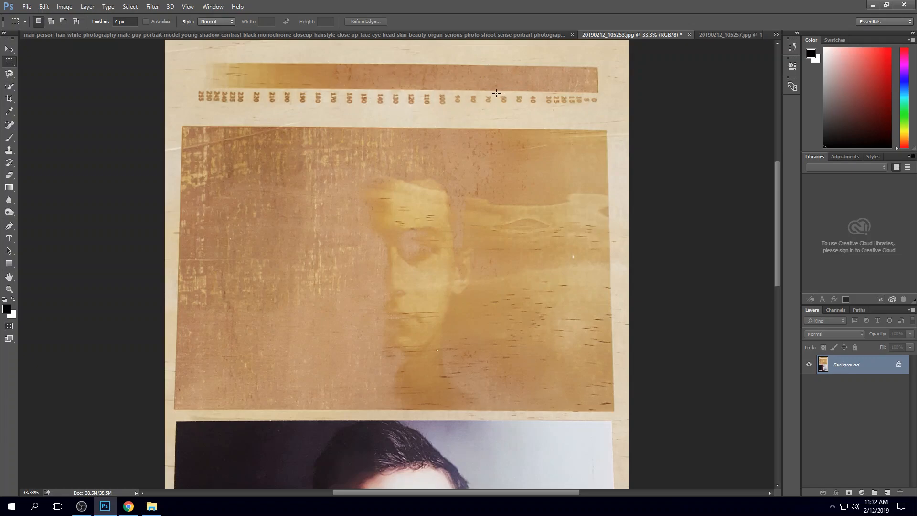
scroll(up, 3)
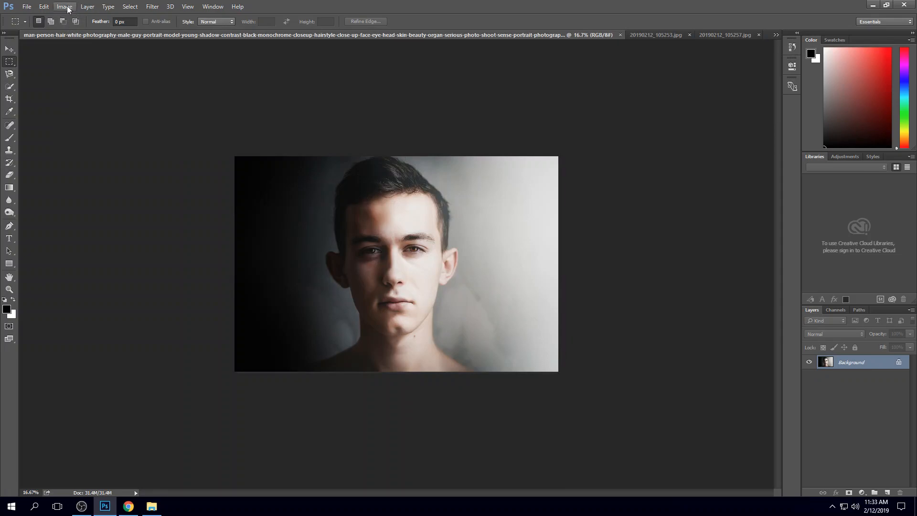
Change the portrait's image mode to Grayscale, discarding its colour information
click(65, 6)
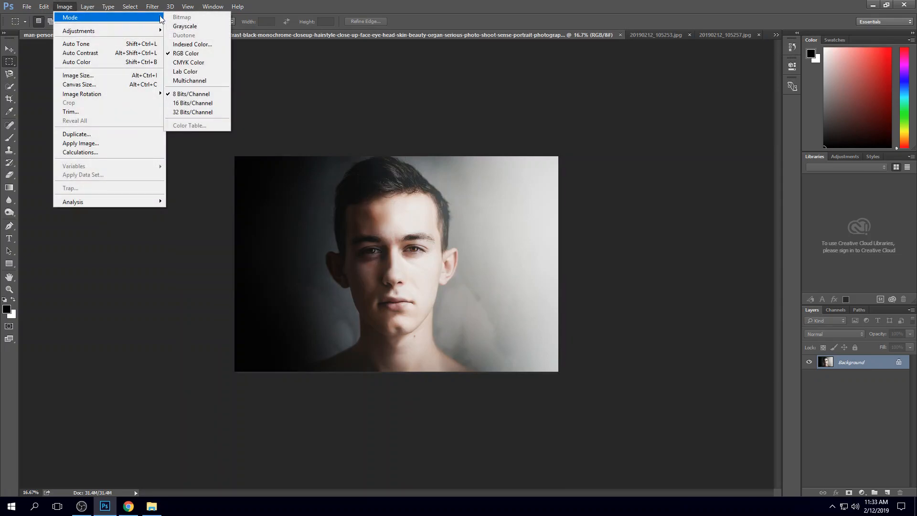
click(184, 25)
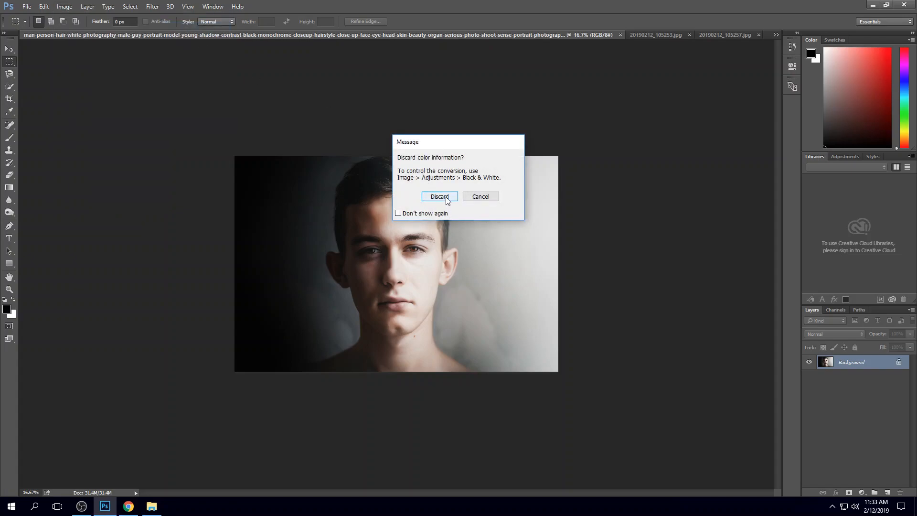
click(439, 196)
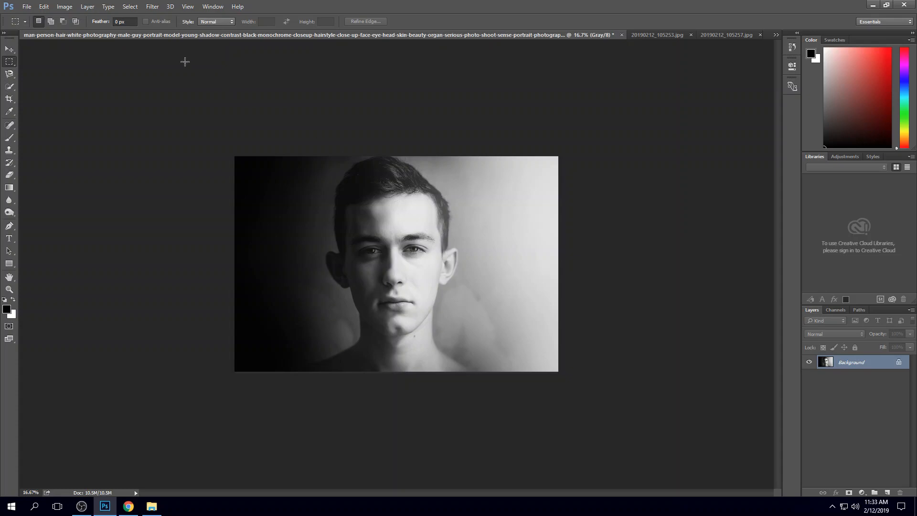
click(65, 6)
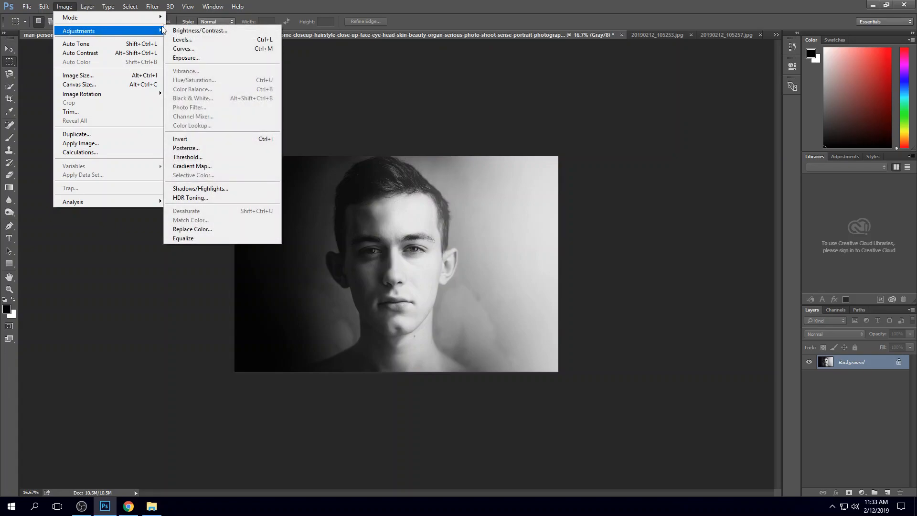
mouse_move(199, 39)
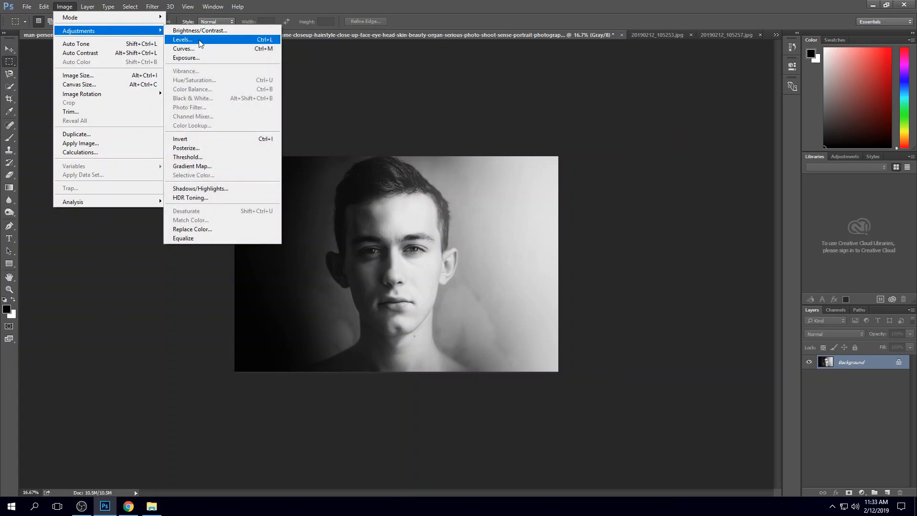
Open Levels on the grayscale portrait and raise the output black level to 180
click(182, 39)
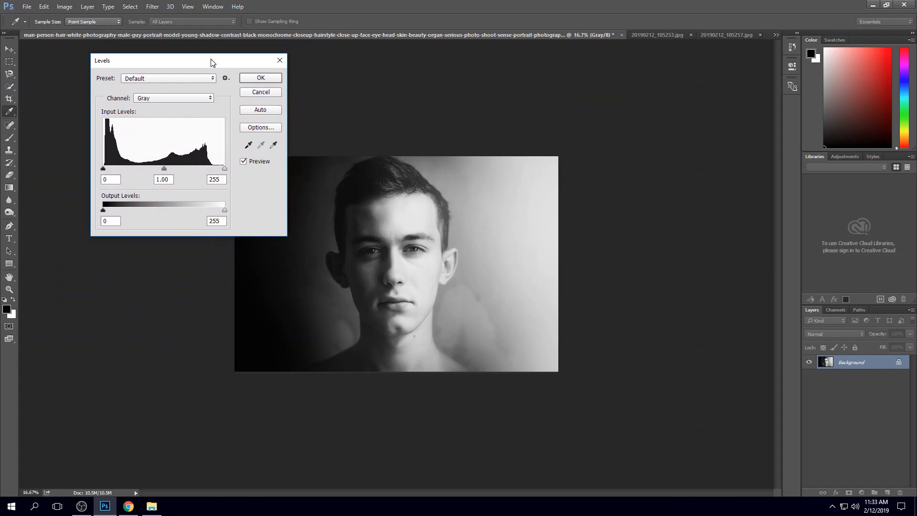
drag(213, 62, 169, 73)
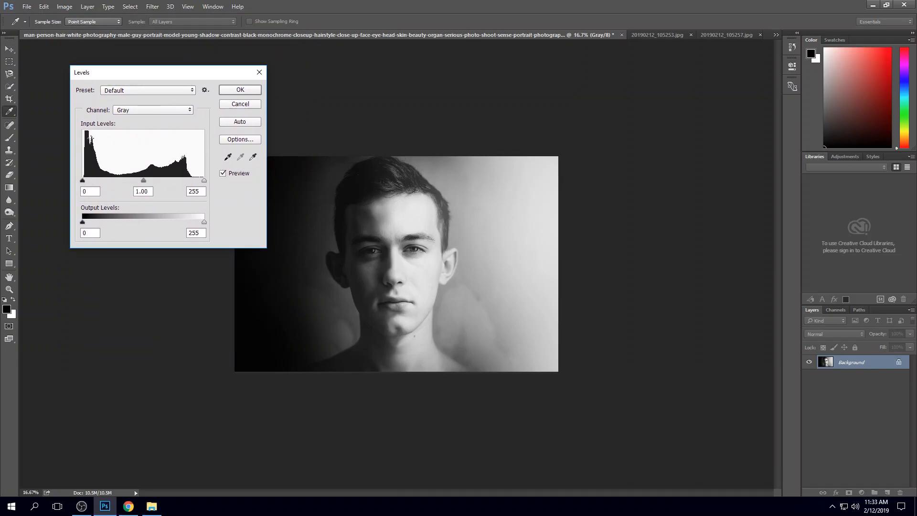
mouse_move(135, 158)
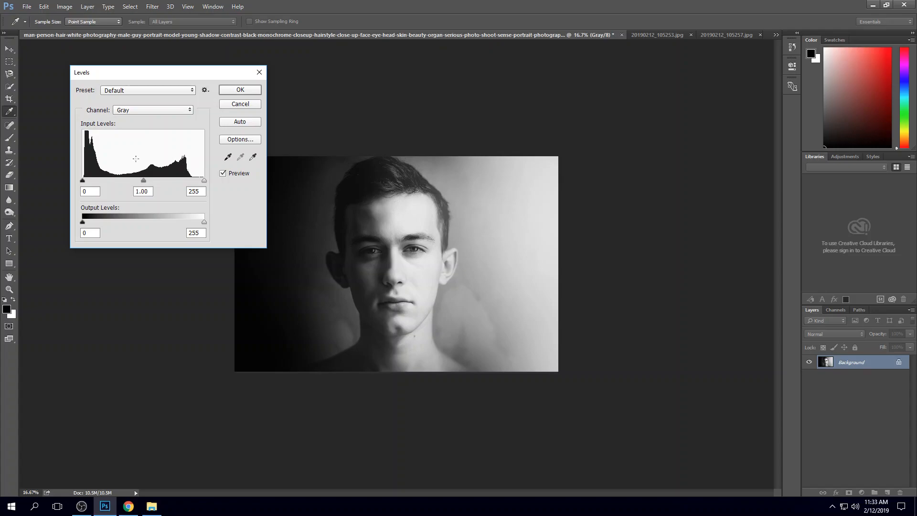
mouse_move(211, 153)
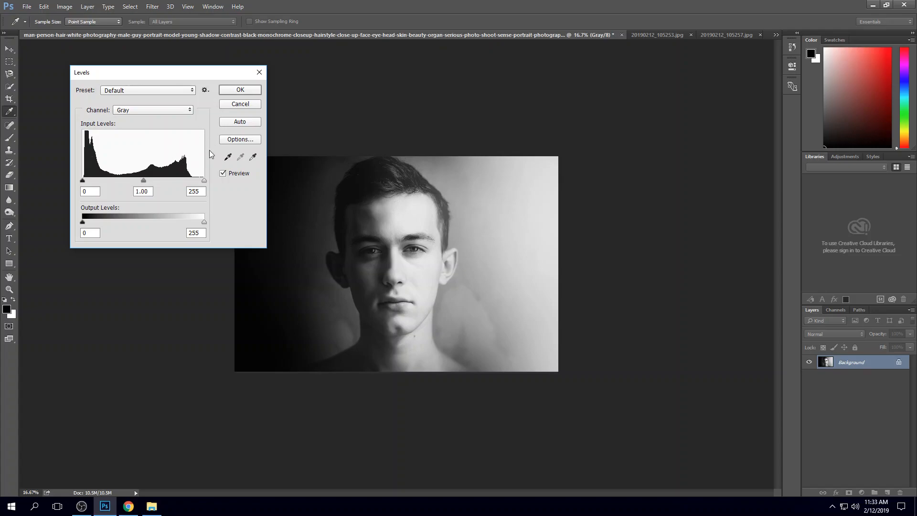
mouse_move(88, 129)
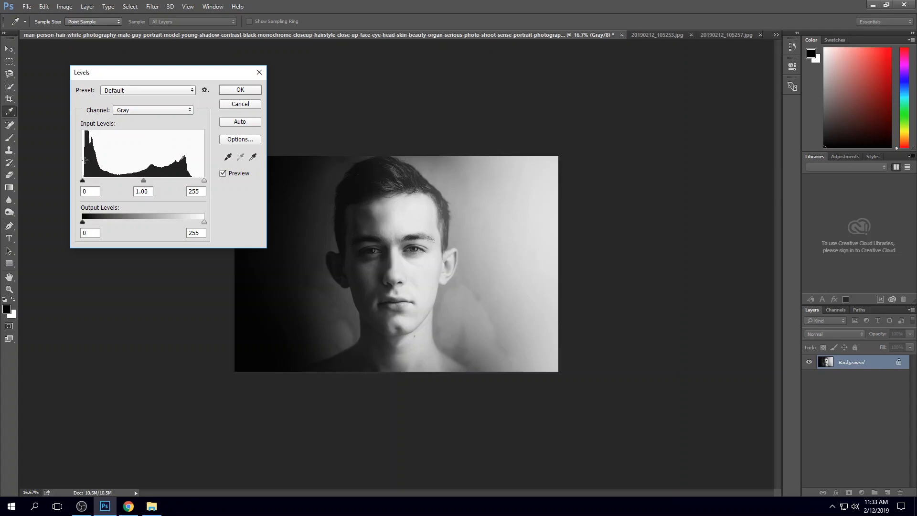
mouse_move(136, 224)
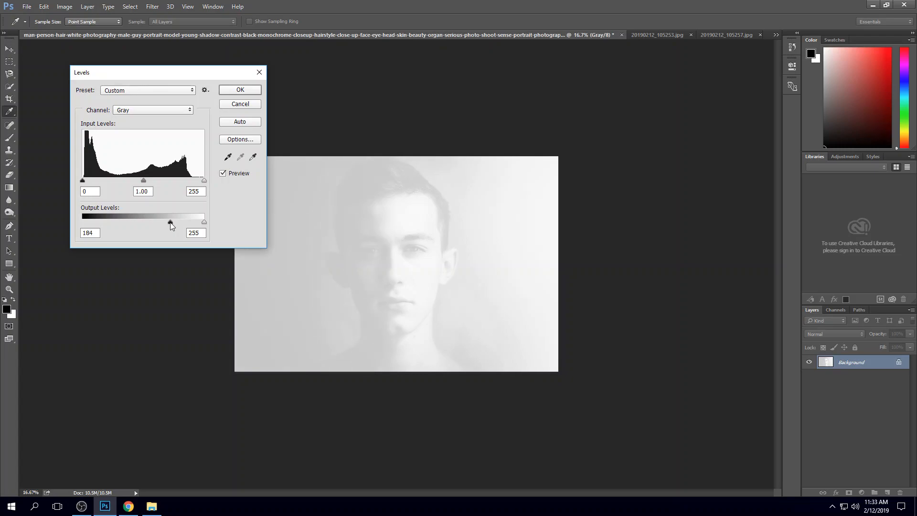
drag(172, 222, 169, 222)
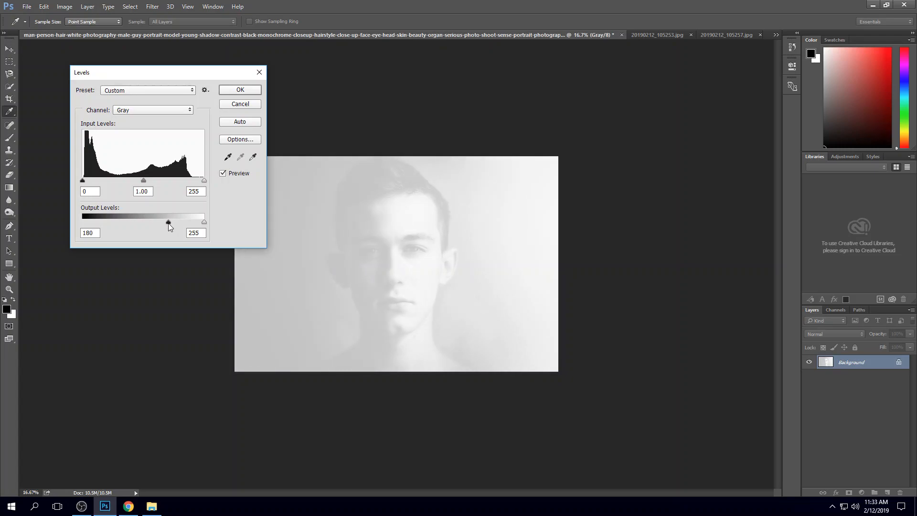
triple_click(89, 232)
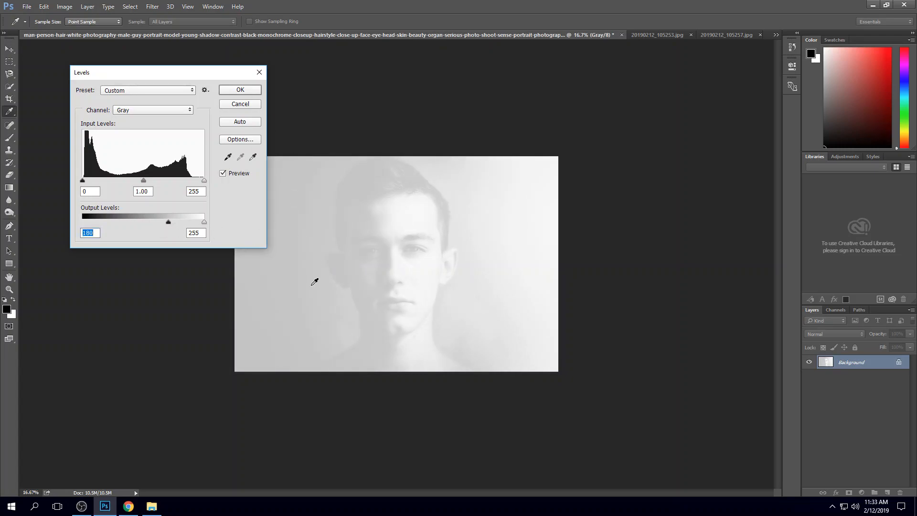
drag(164, 72, 123, 63)
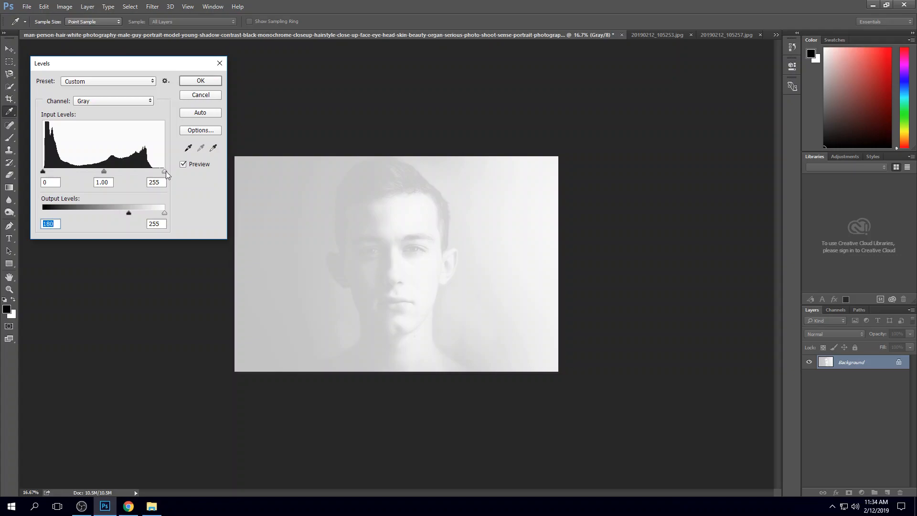
mouse_move(105, 175)
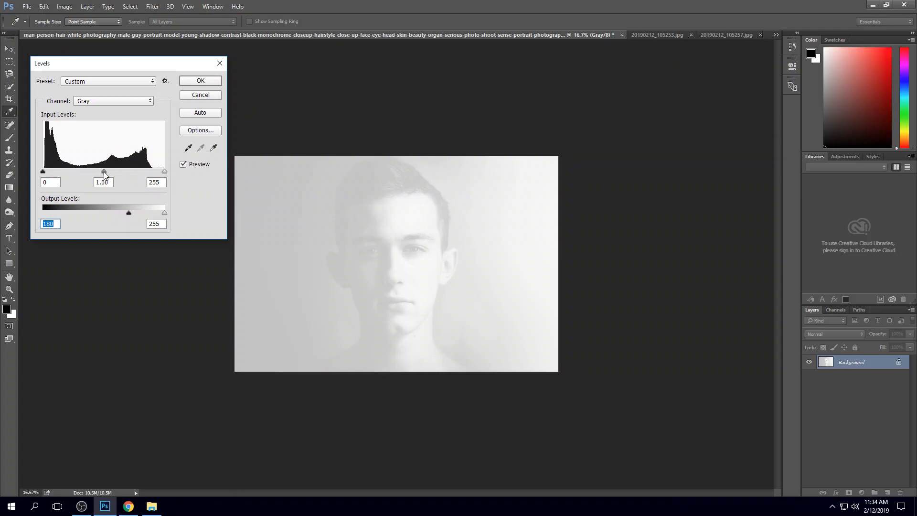
Try different Levels midtone values, settling near 2.46 over the 180 output black
drag(104, 171, 57, 171)
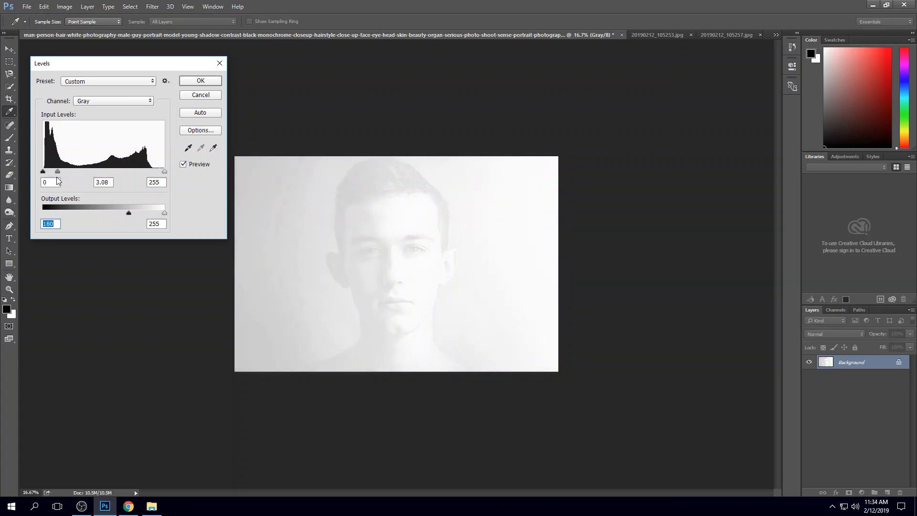
drag(57, 171, 123, 171)
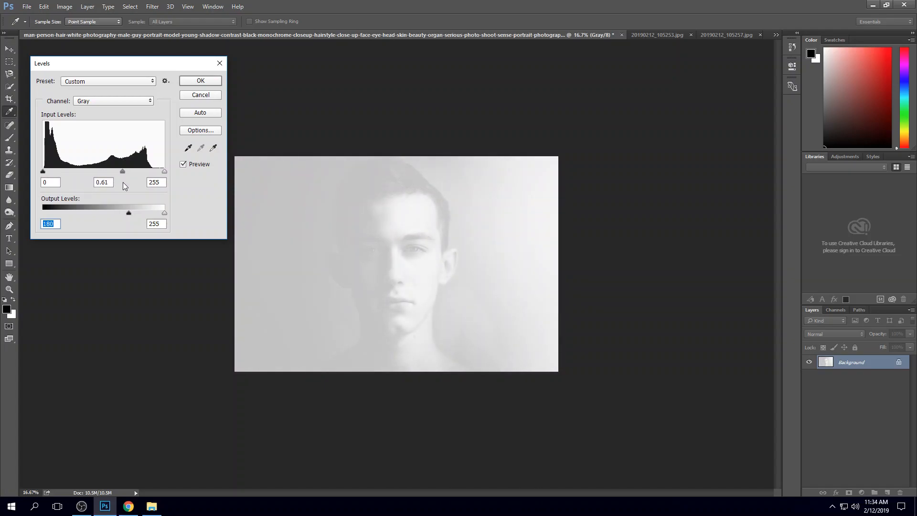
drag(122, 171, 70, 171)
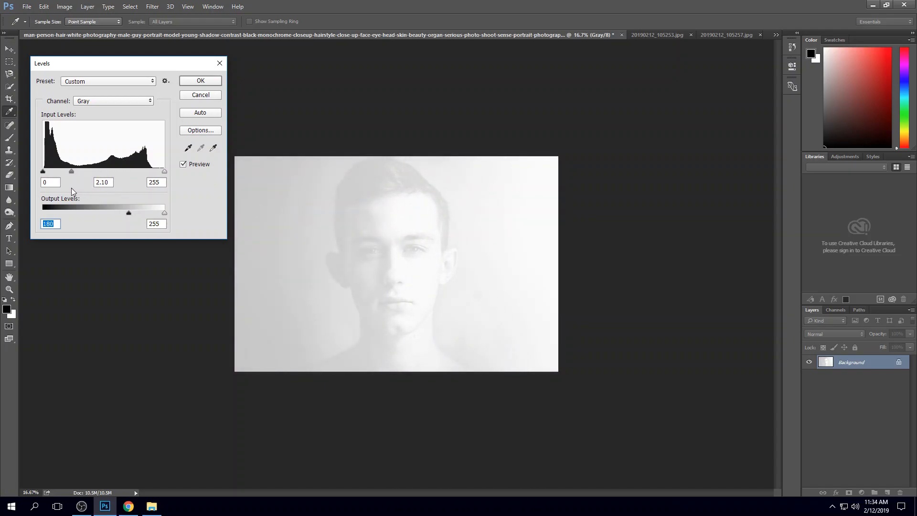
drag(71, 171, 80, 171)
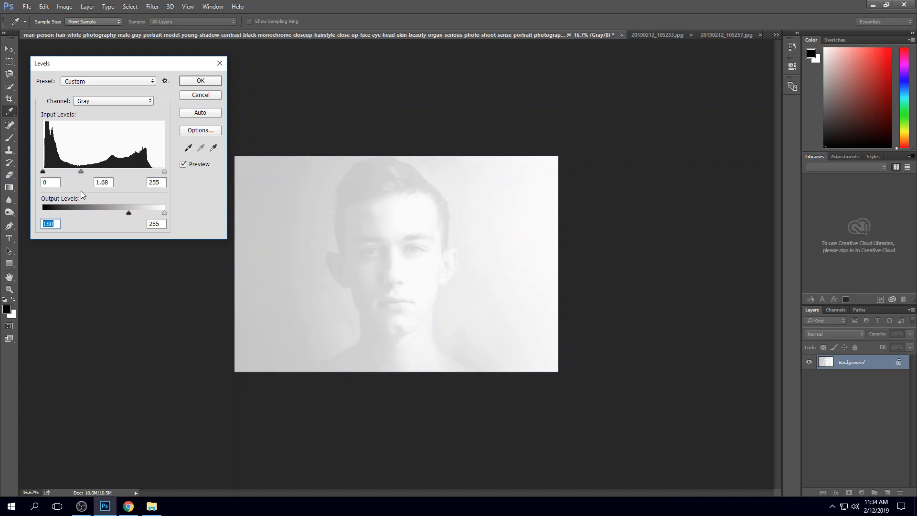
drag(81, 171, 99, 171)
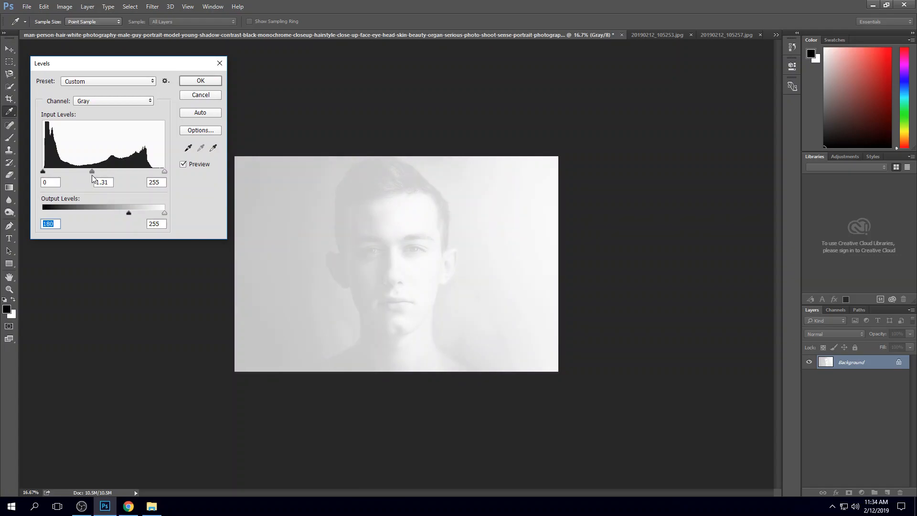
drag(91, 171, 55, 171)
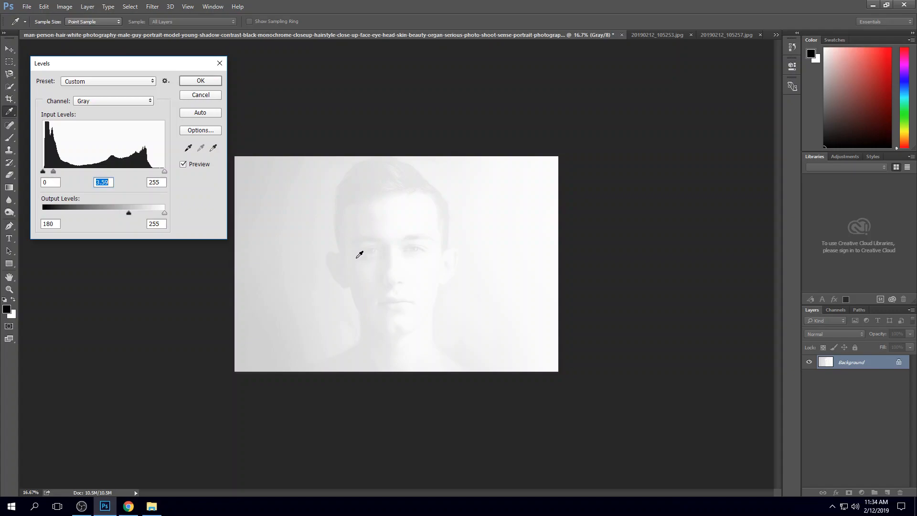
mouse_move(329, 264)
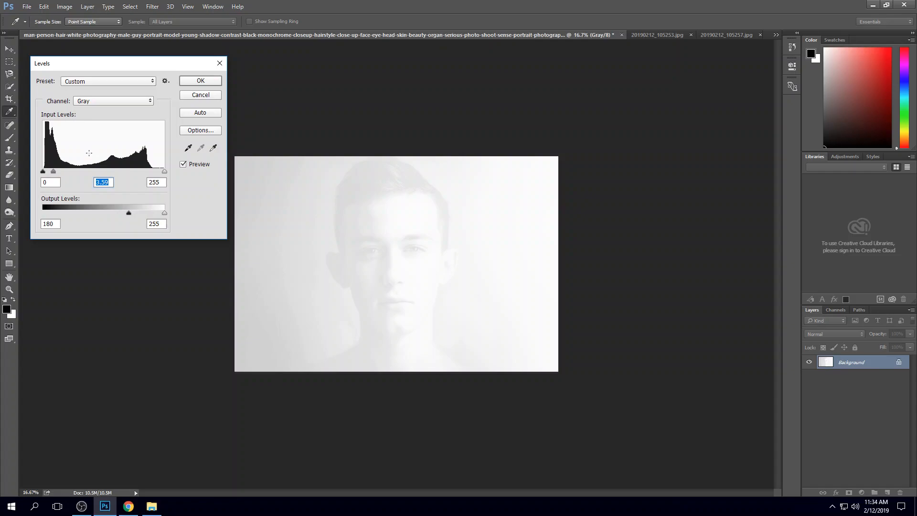
drag(102, 170, 70, 170)
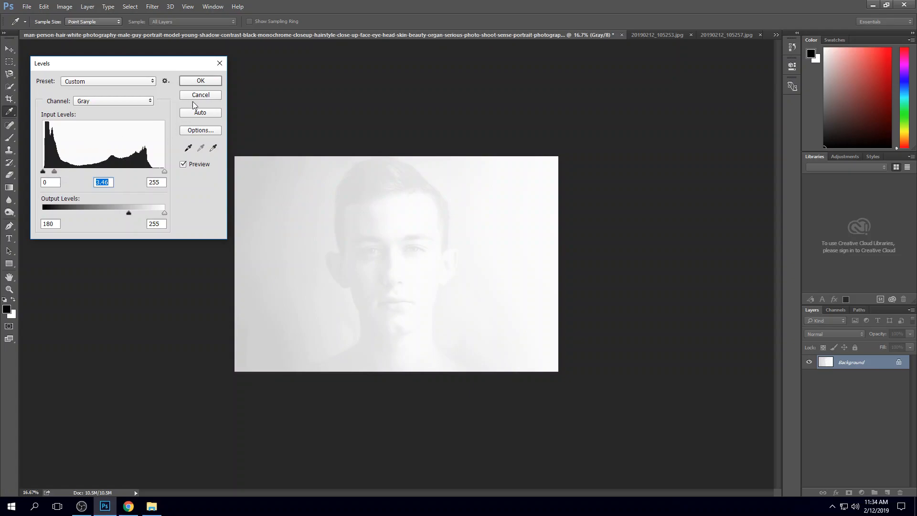
Apply the Levels adjustment, then view and scroll the 20190212_105257.jpg engraving photo
click(200, 80)
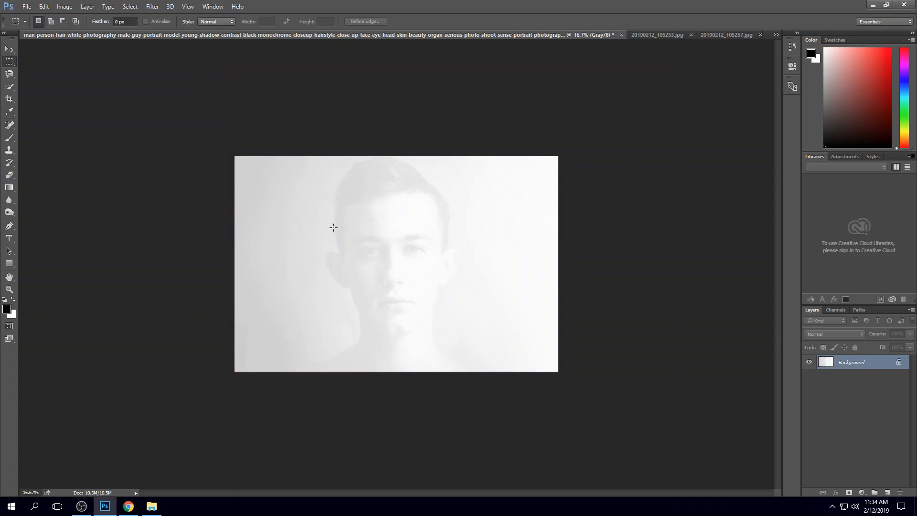
mouse_move(276, 138)
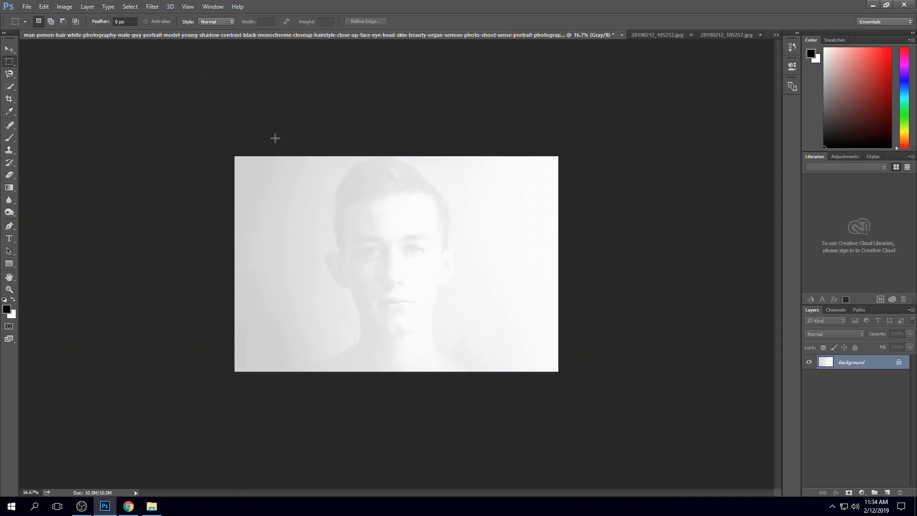
mouse_move(730, 34)
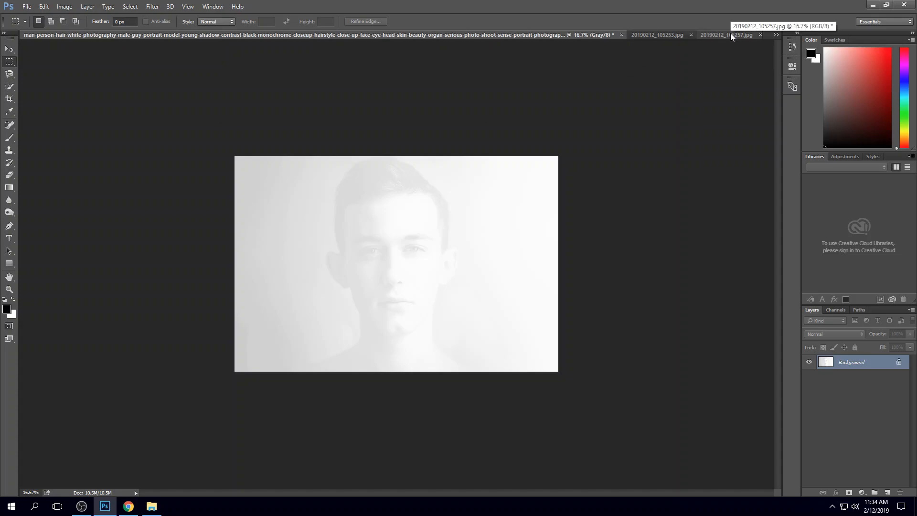
click(722, 34)
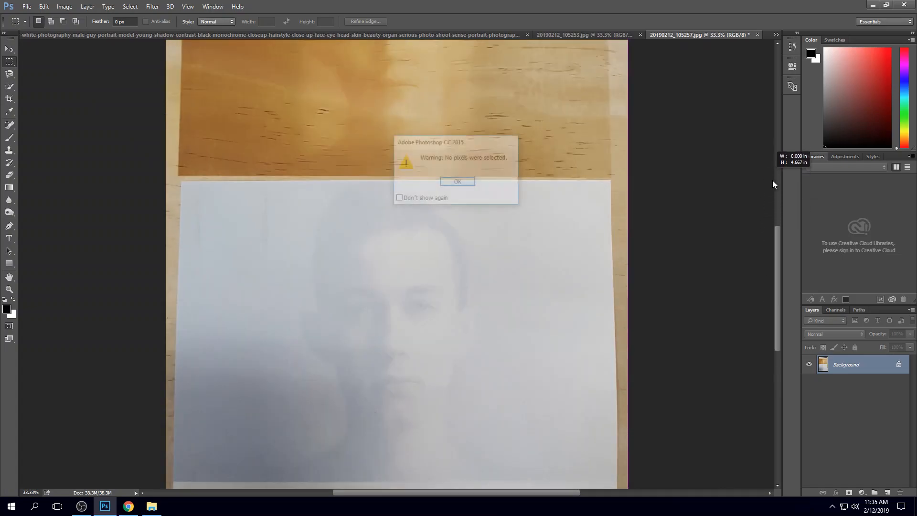
click(458, 182)
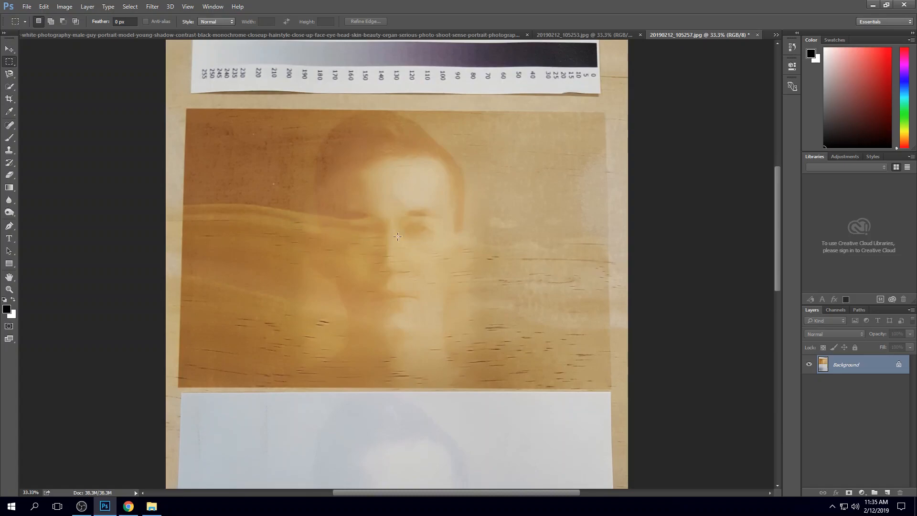
mouse_move(362, 234)
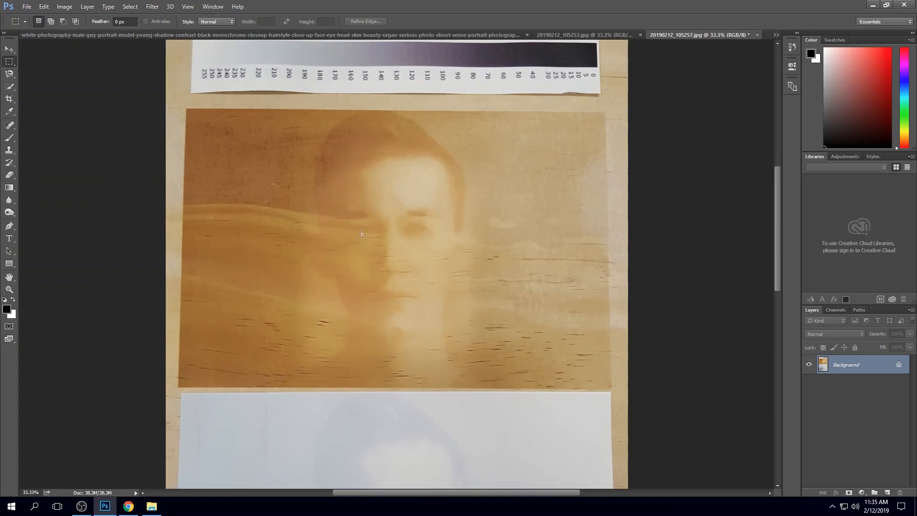
mouse_move(388, 143)
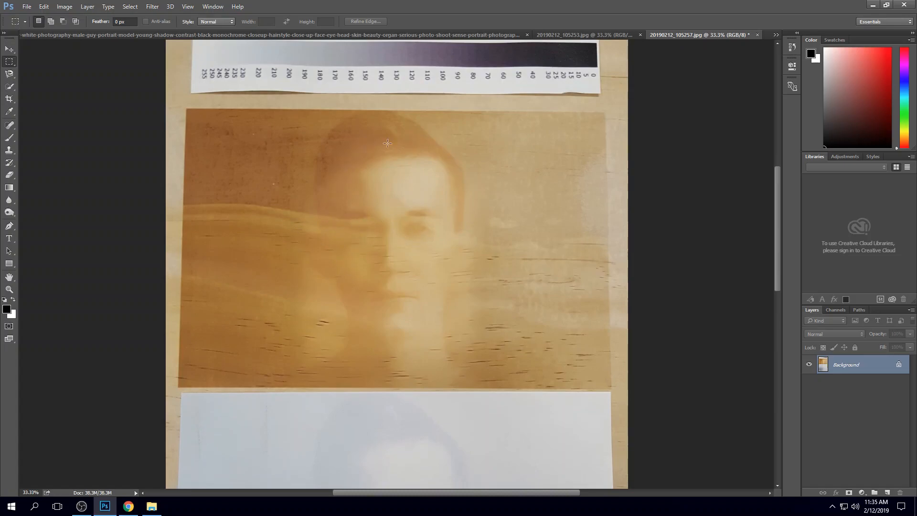
scroll(down, 3)
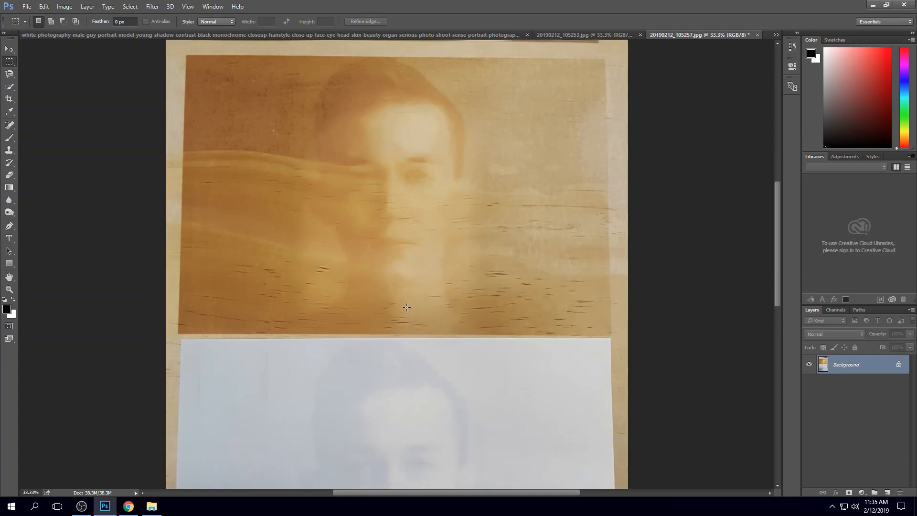
scroll(down, 3)
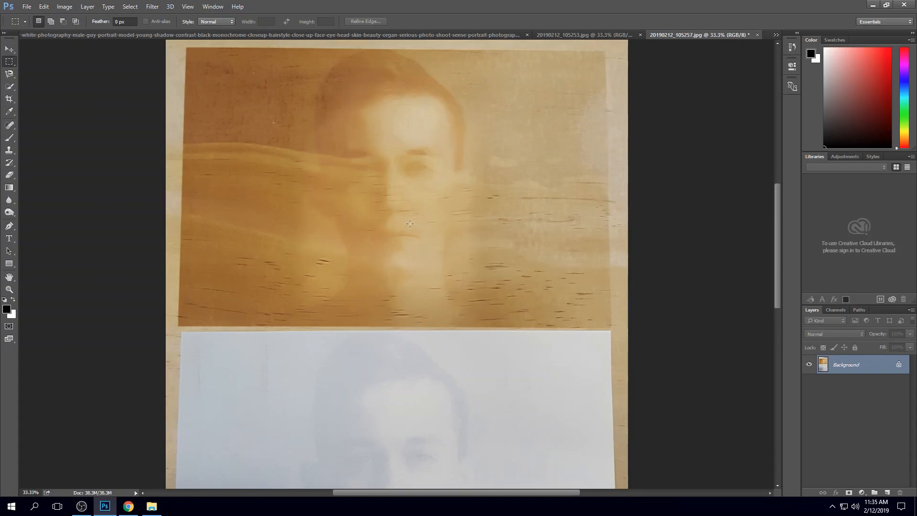
mouse_move(353, 219)
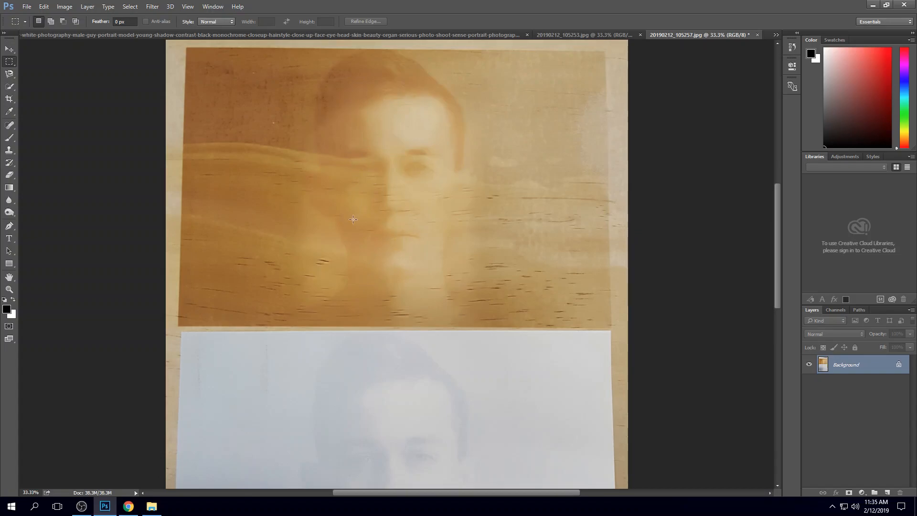
mouse_move(454, 177)
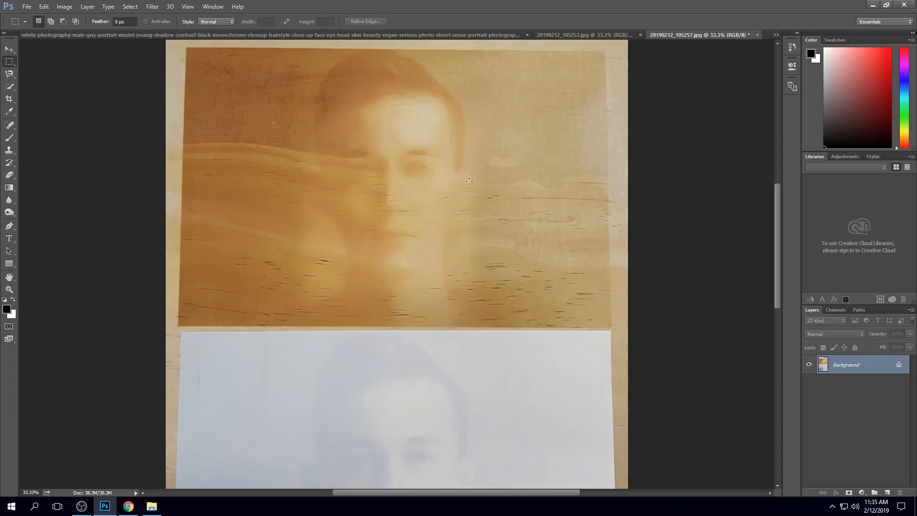
mouse_move(461, 140)
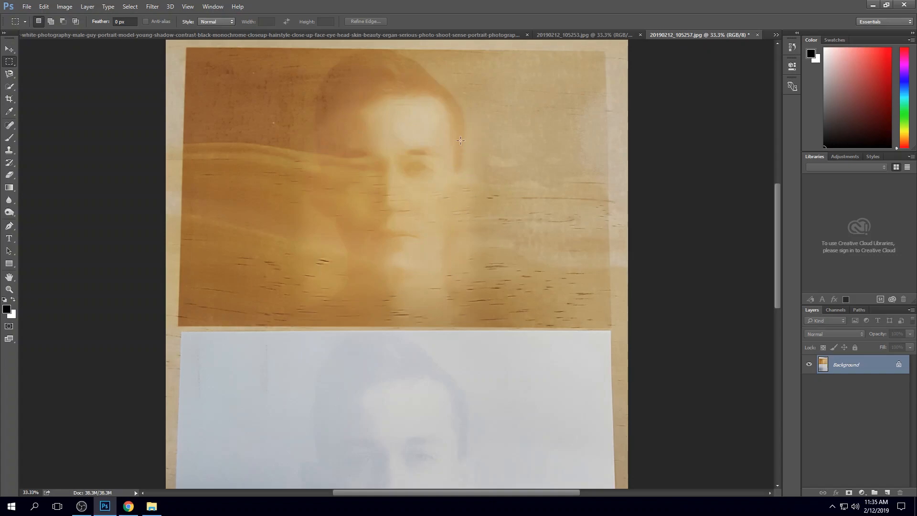
scroll(down, 3)
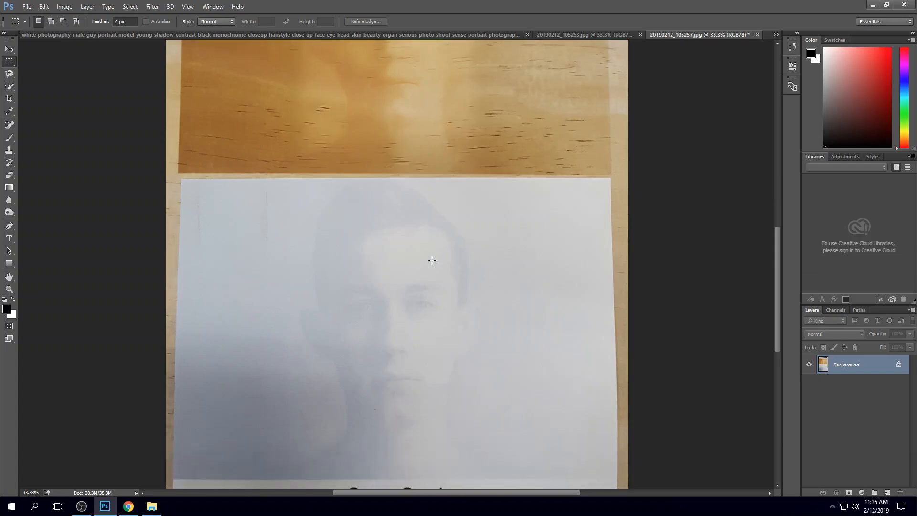
scroll(up, 3)
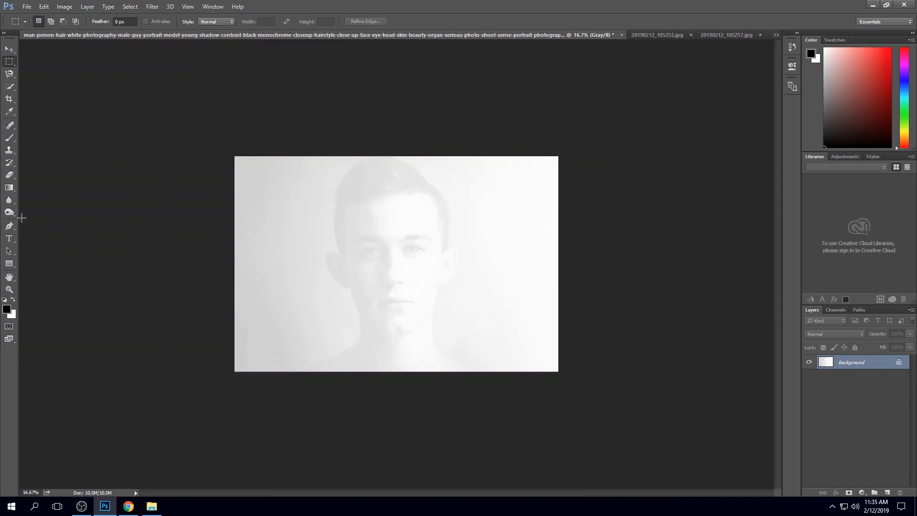
mouse_move(10, 212)
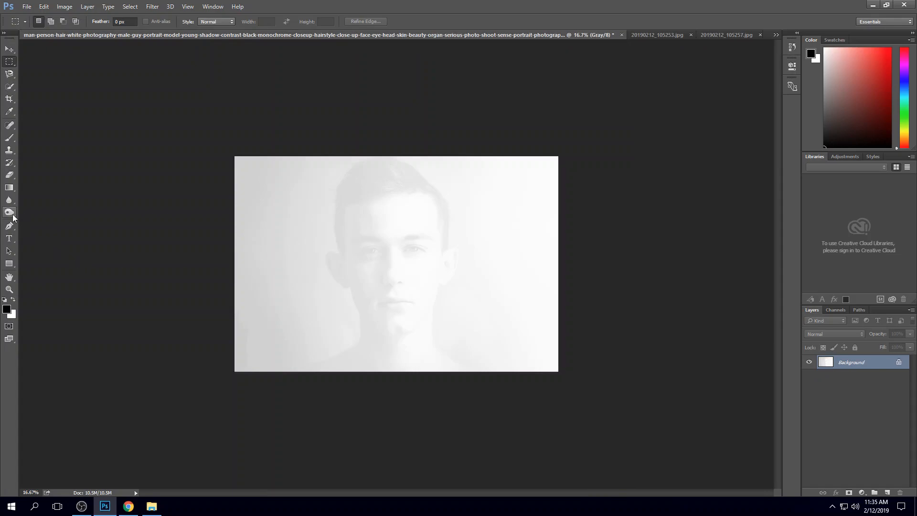
Select the Dodge tool and bring up its brush size and hardness picker
right_click(9, 211)
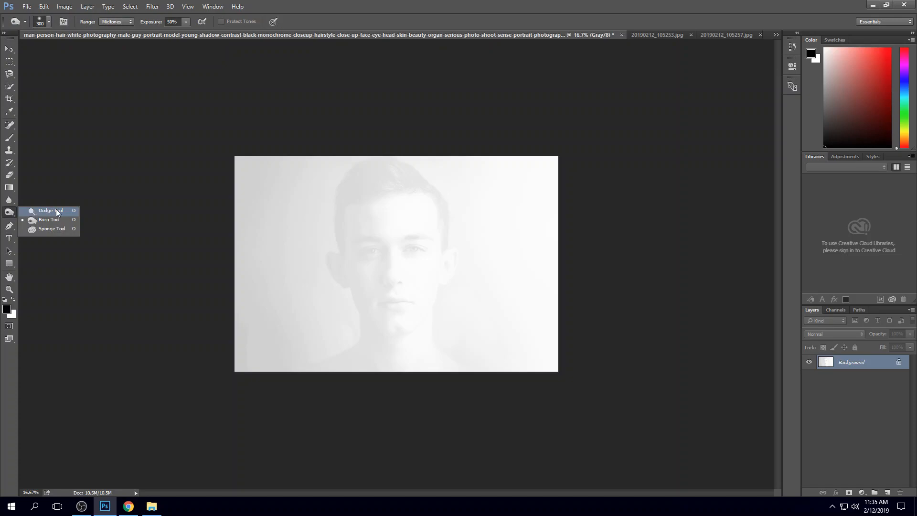
mouse_move(55, 219)
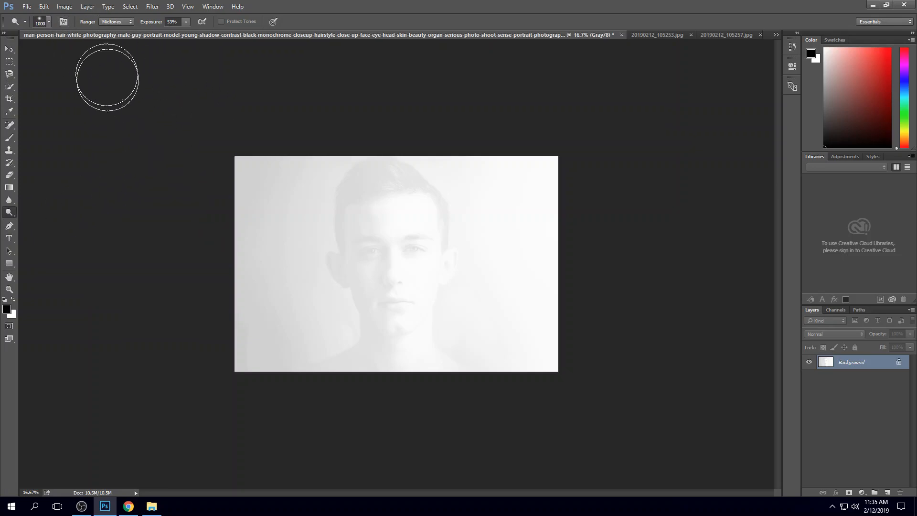
mouse_move(253, 159)
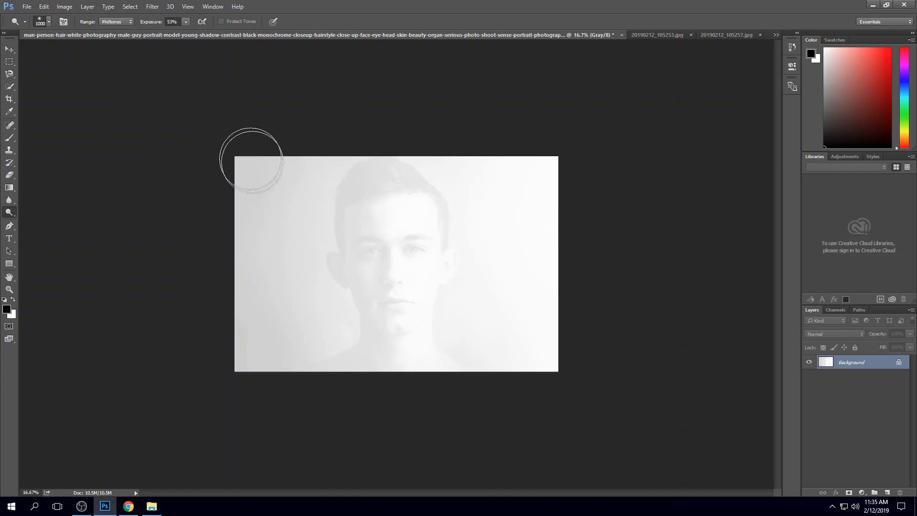
mouse_move(182, 18)
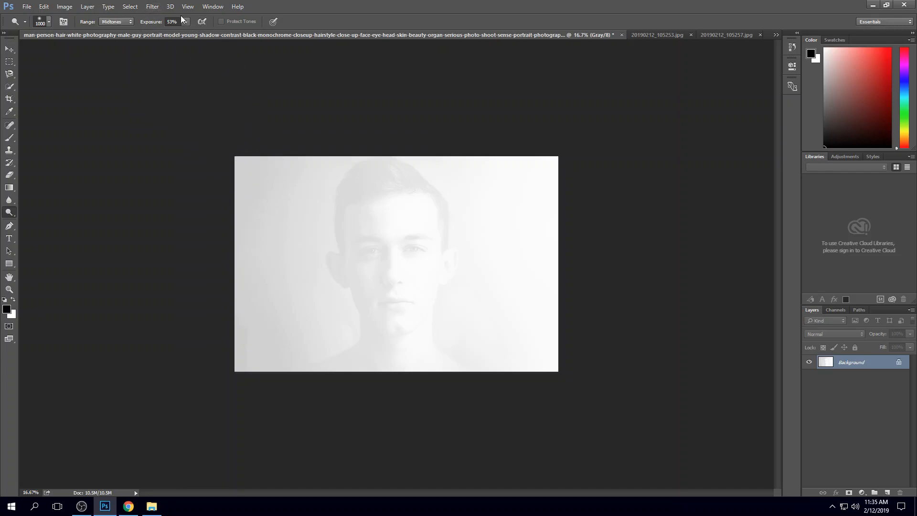
mouse_move(214, 258)
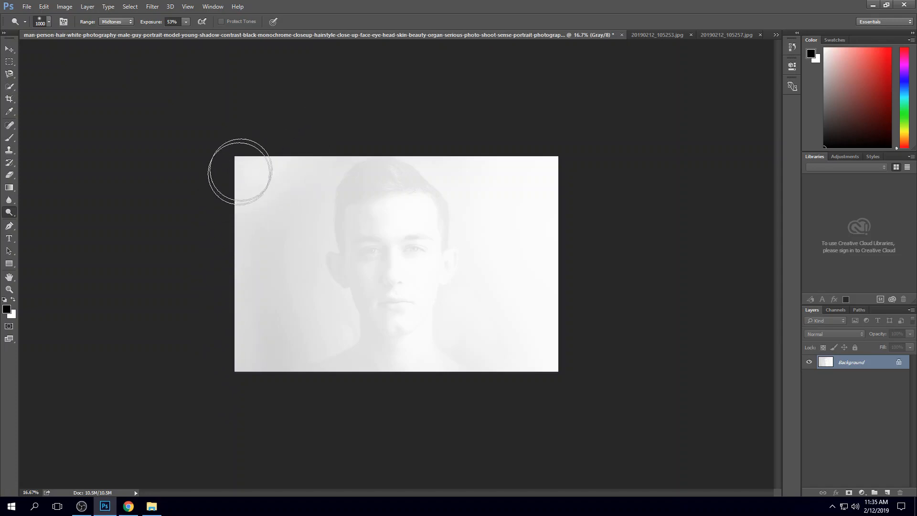
mouse_move(257, 158)
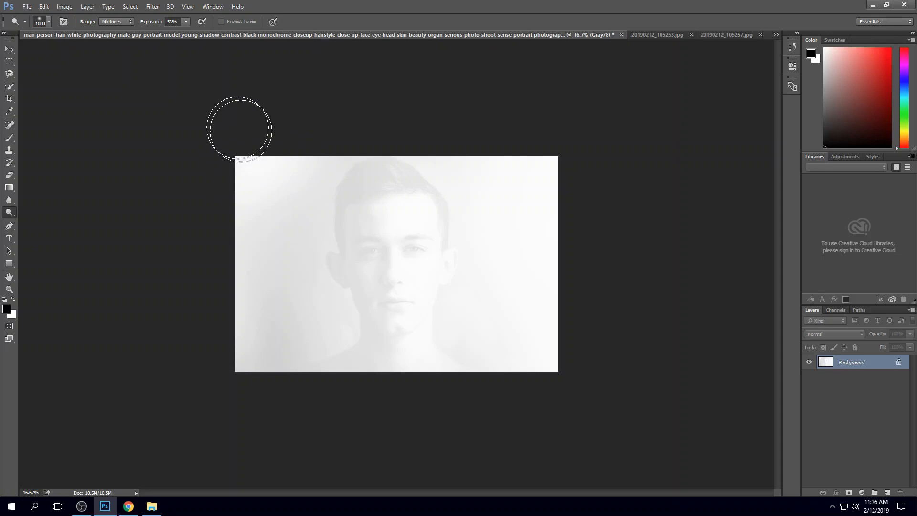
mouse_move(218, 275)
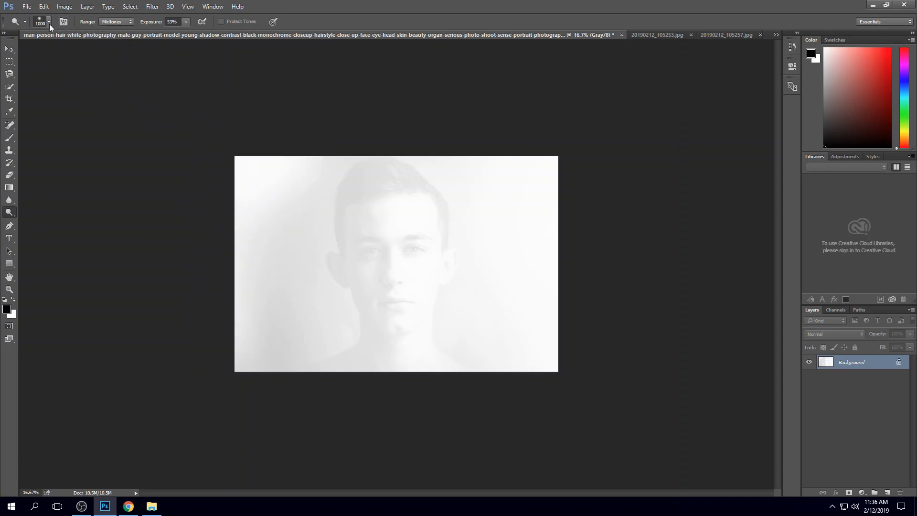
click(49, 21)
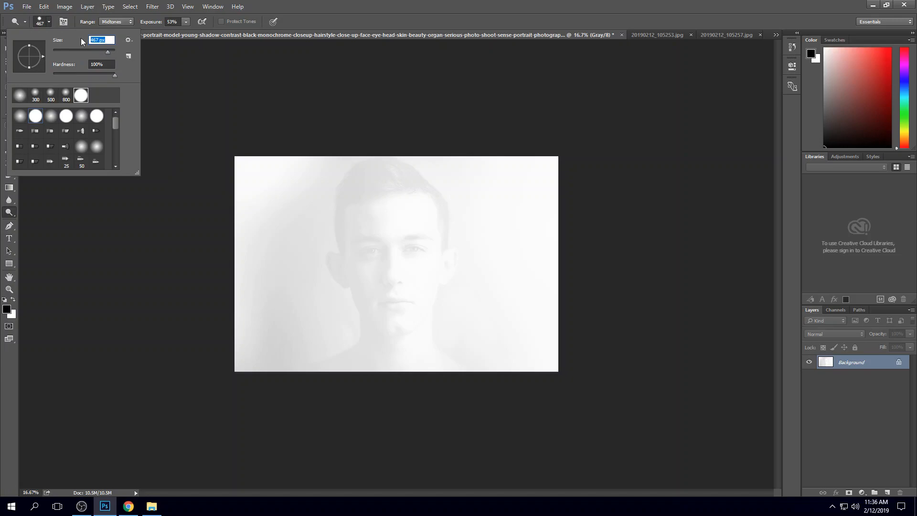
Set the Dodge brush size to 500
text(500)
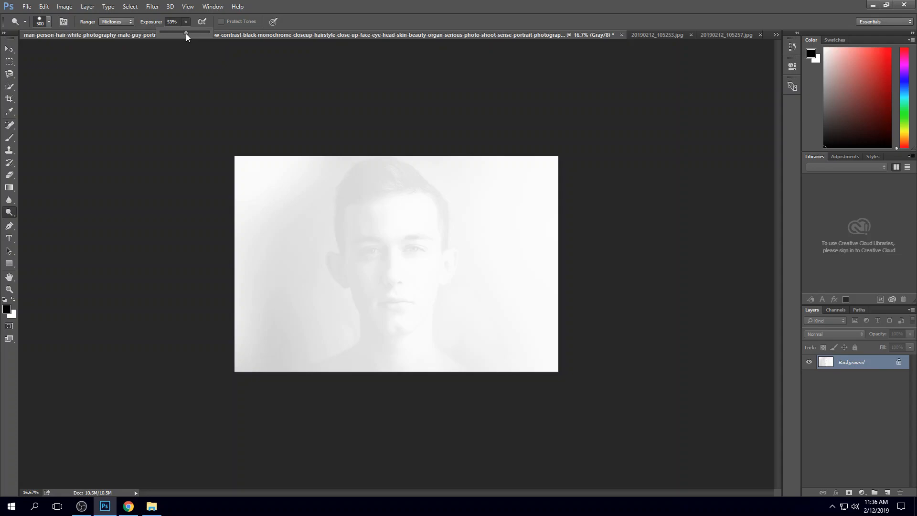
mouse_move(322, 155)
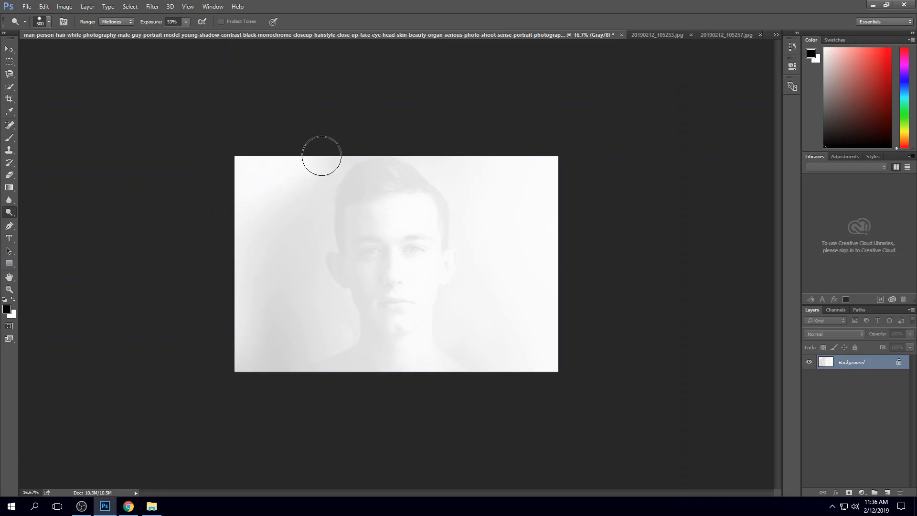
mouse_move(240, 157)
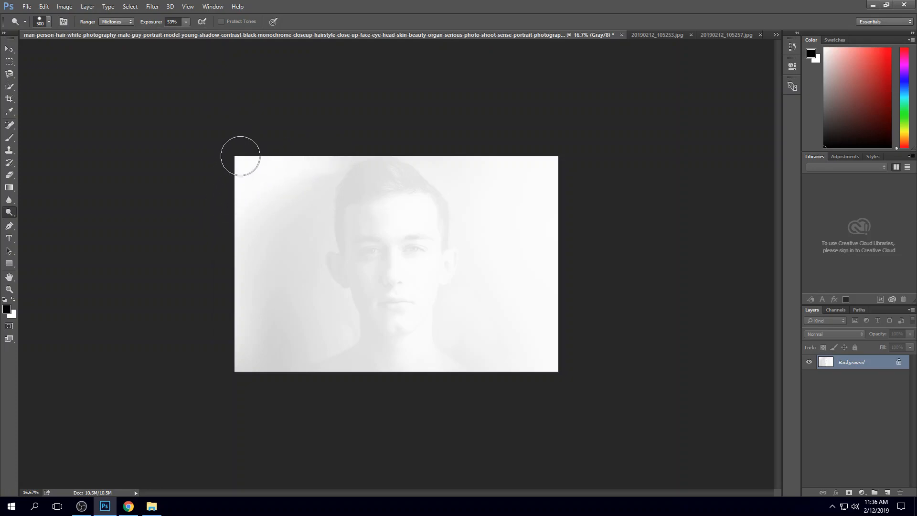
mouse_move(282, 227)
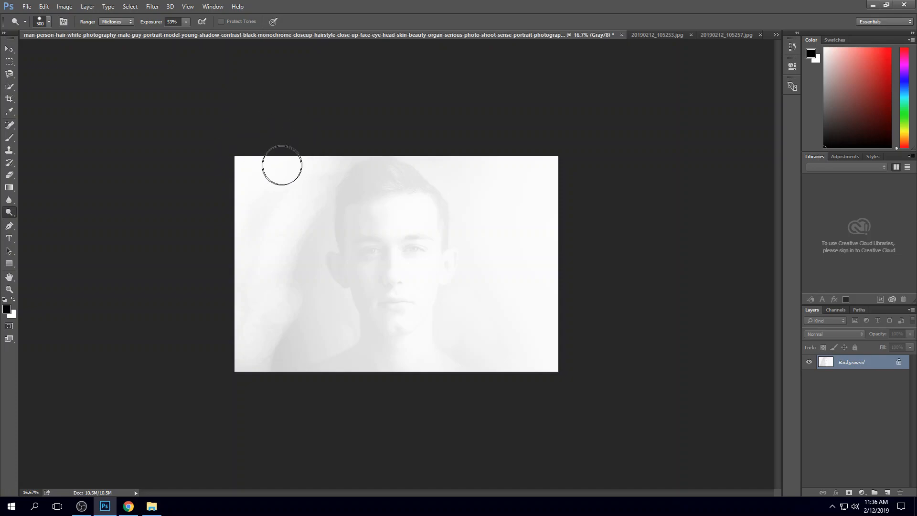
mouse_move(301, 251)
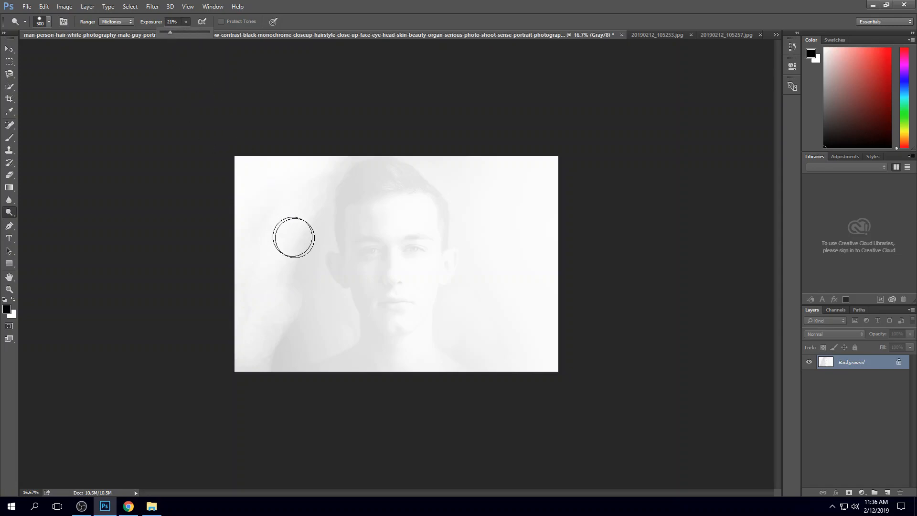
mouse_move(289, 278)
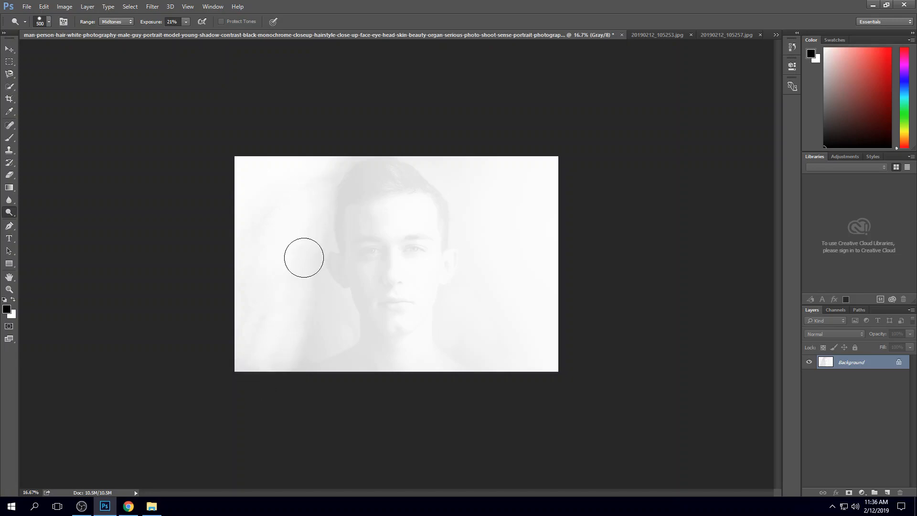
mouse_move(307, 207)
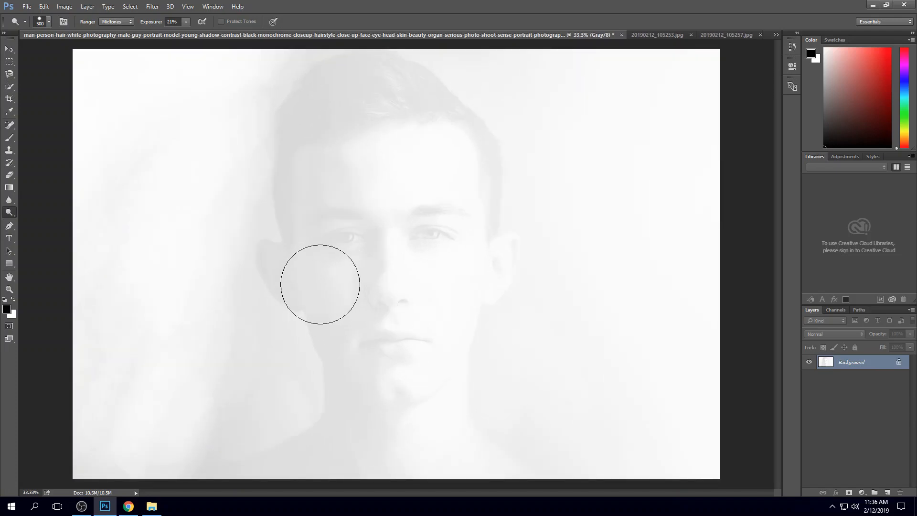
mouse_move(317, 329)
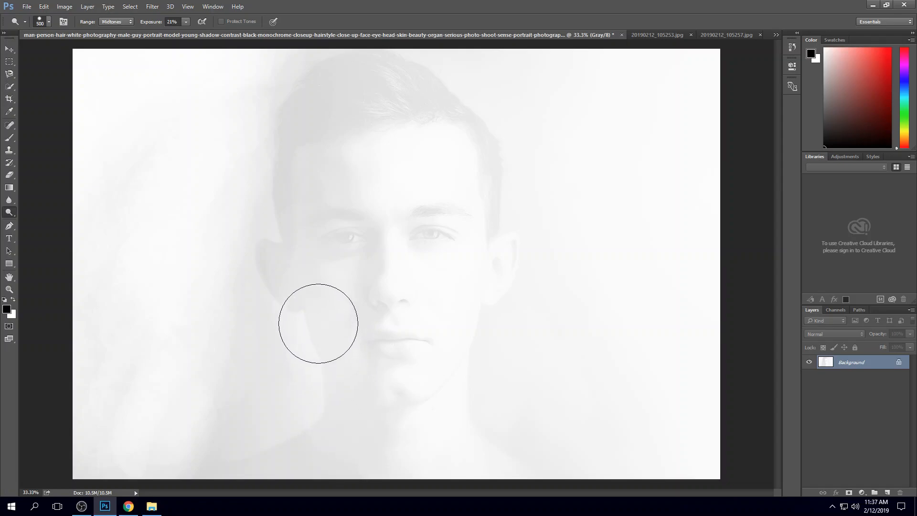
mouse_move(323, 270)
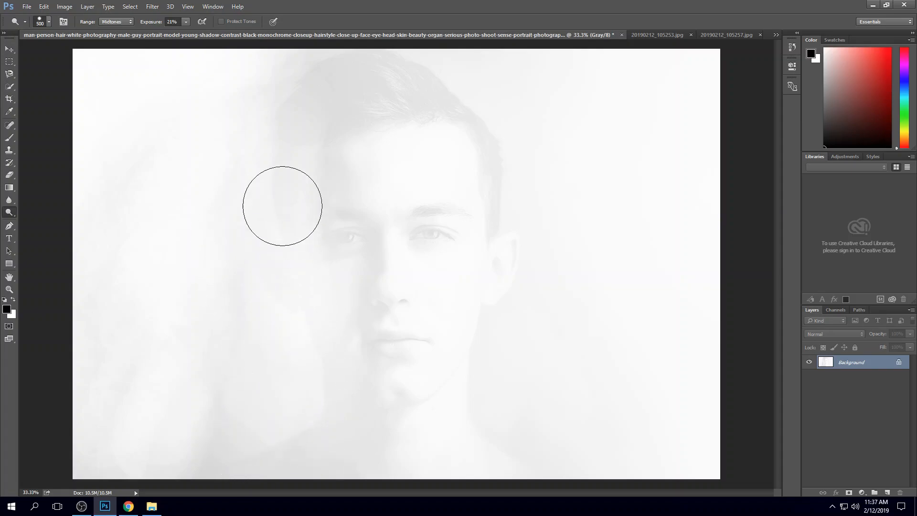
mouse_move(336, 333)
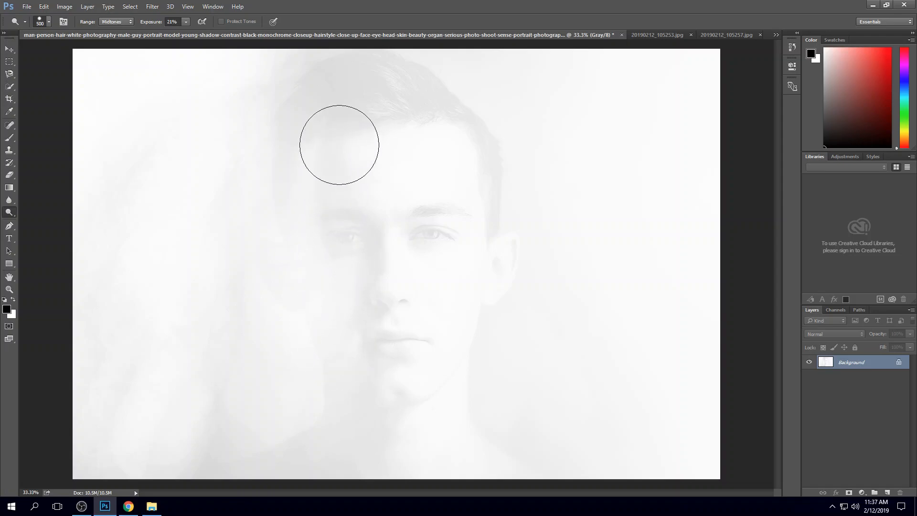
mouse_move(354, 338)
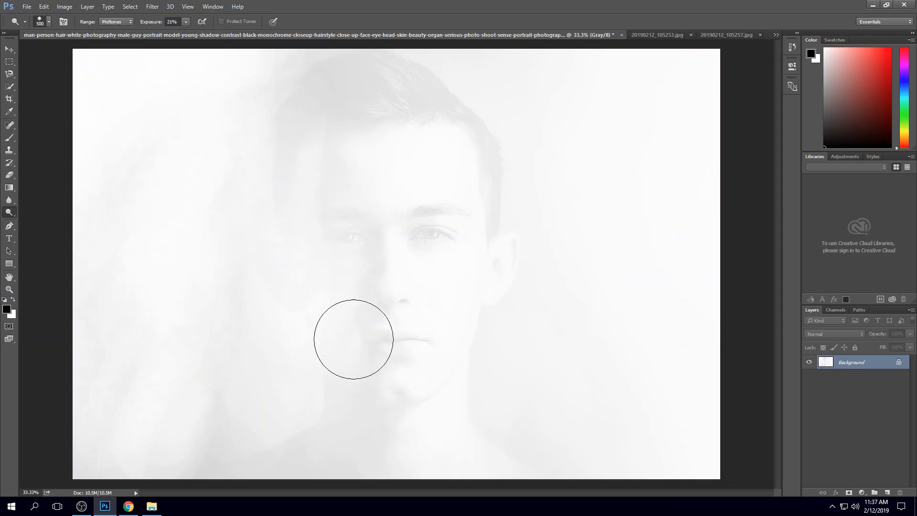
mouse_move(340, 445)
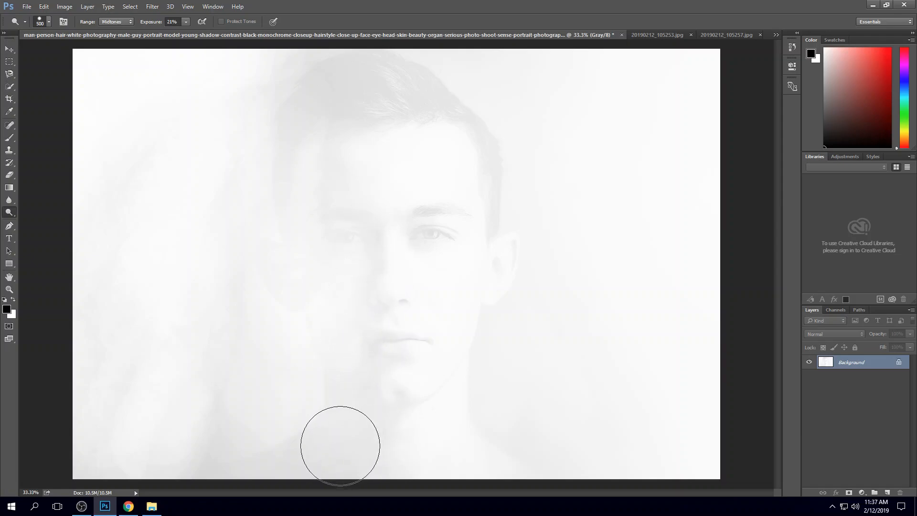
mouse_move(612, 170)
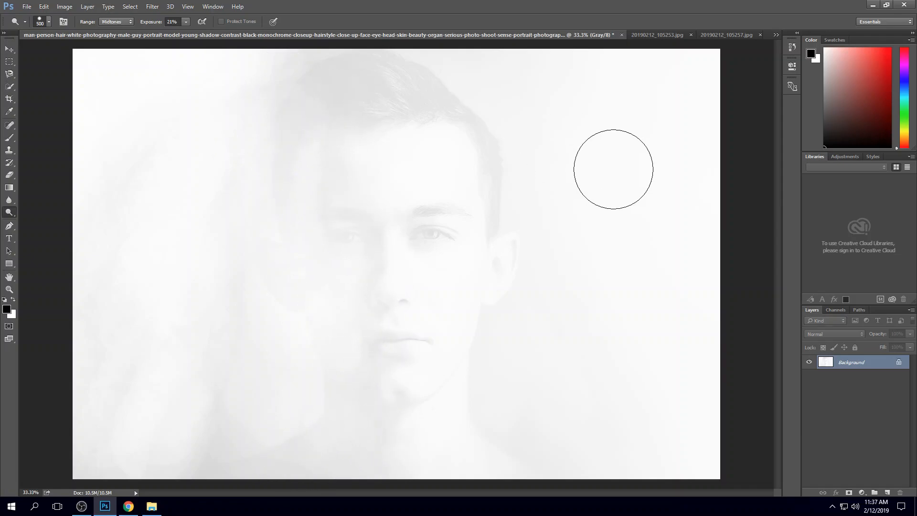
mouse_move(44, 193)
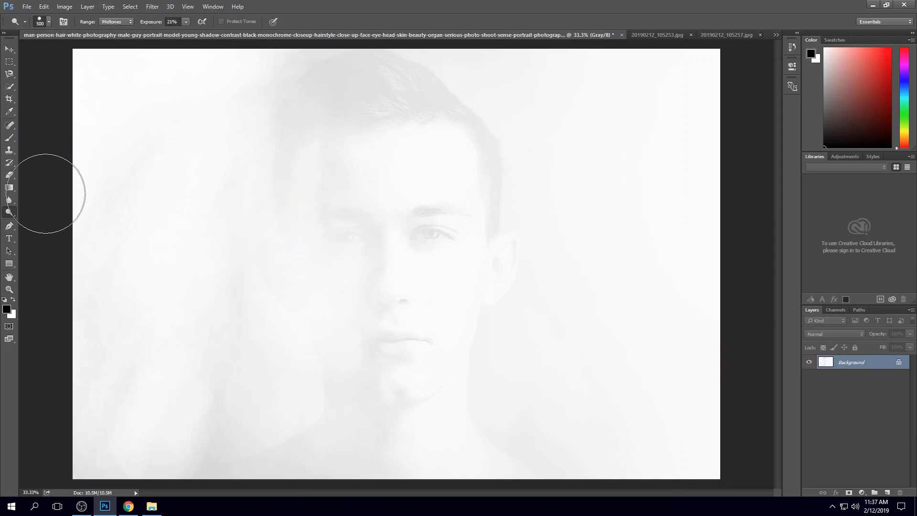
mouse_move(8, 238)
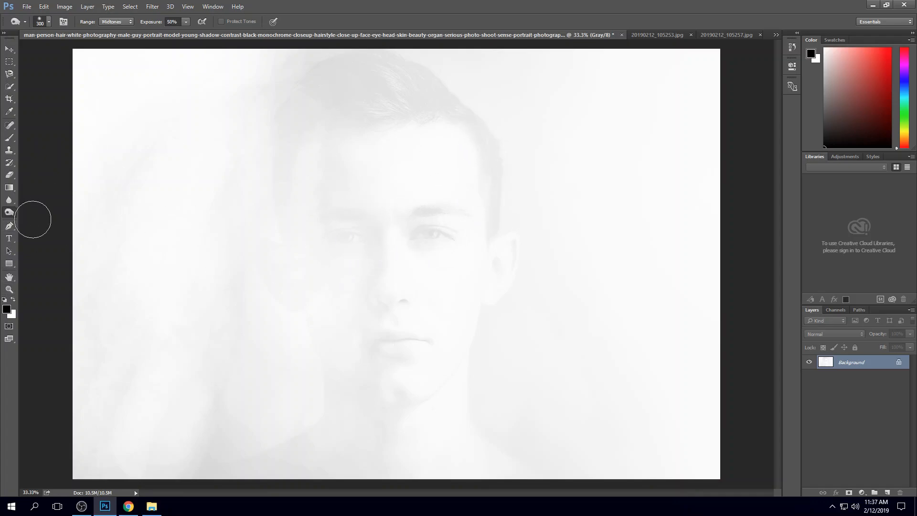
mouse_move(504, 243)
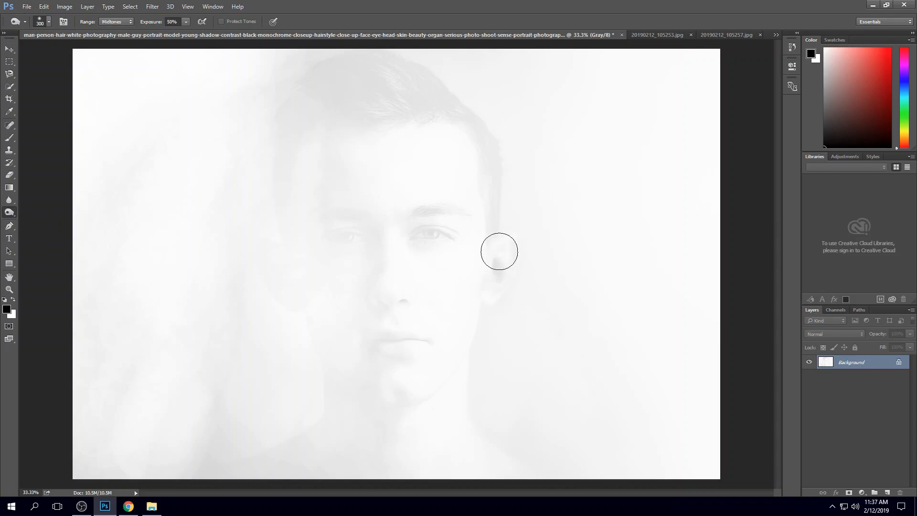
mouse_move(498, 279)
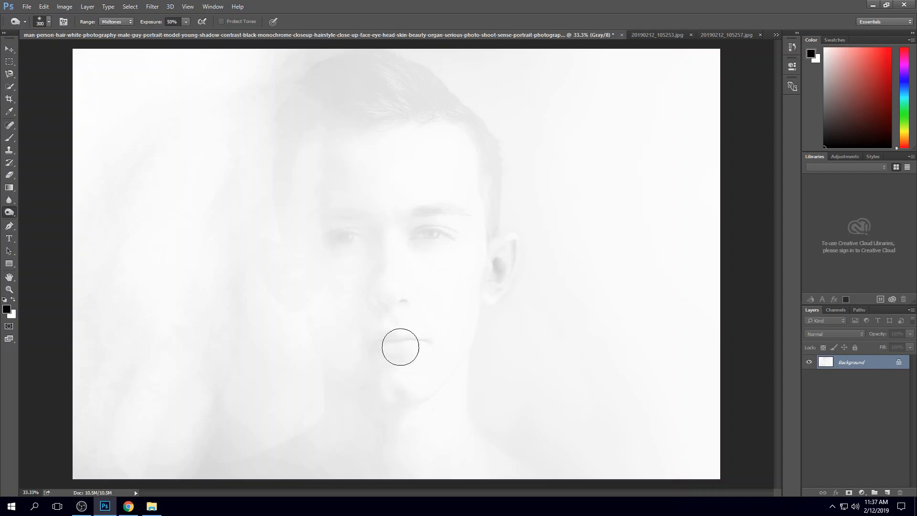
mouse_move(406, 342)
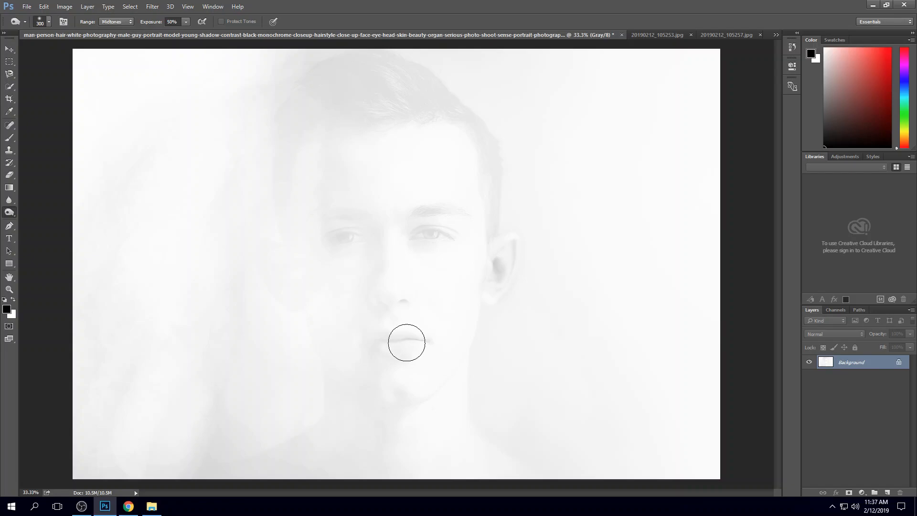
mouse_move(456, 364)
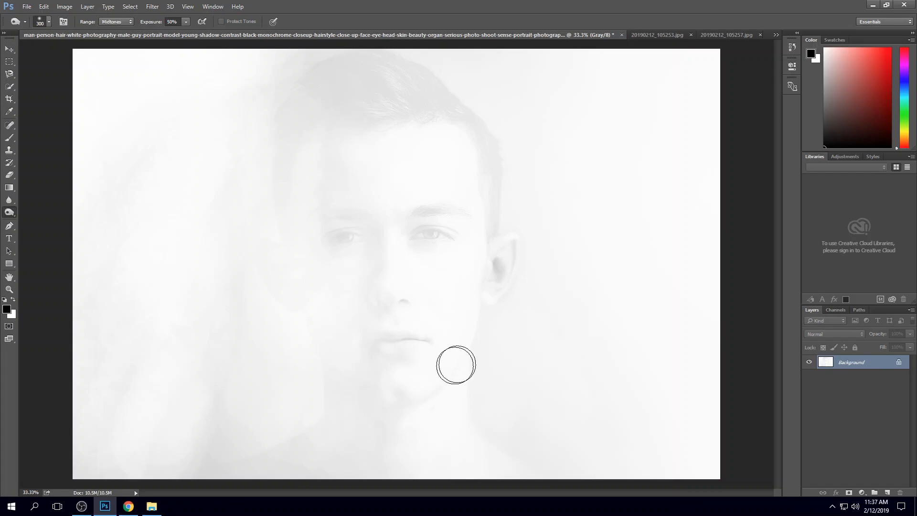
mouse_move(476, 336)
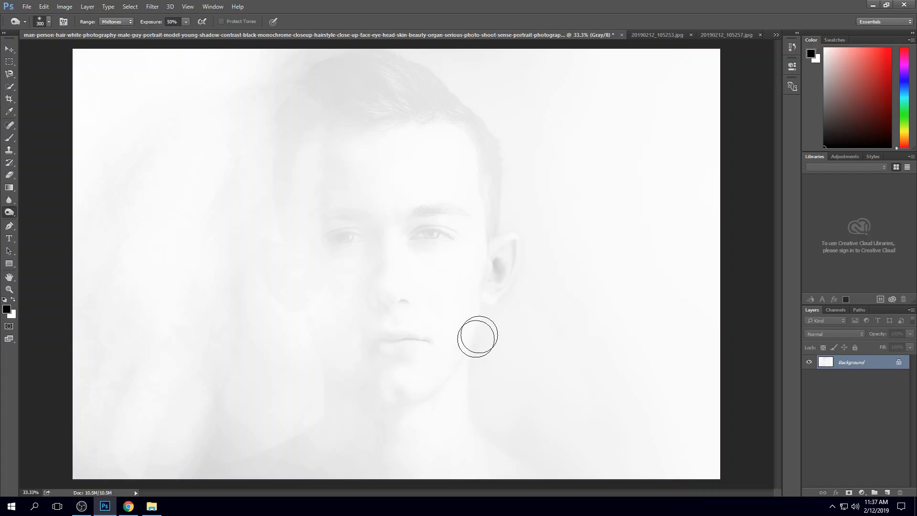
mouse_move(494, 237)
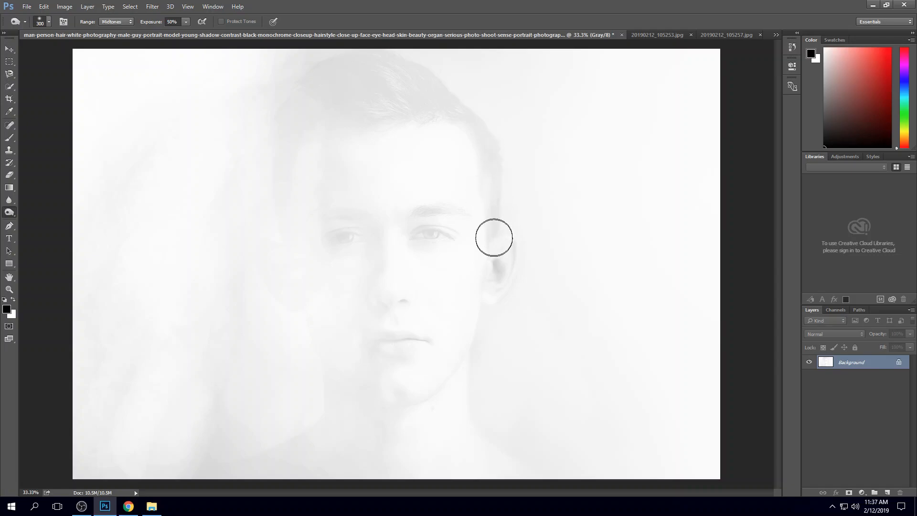
mouse_move(292, 310)
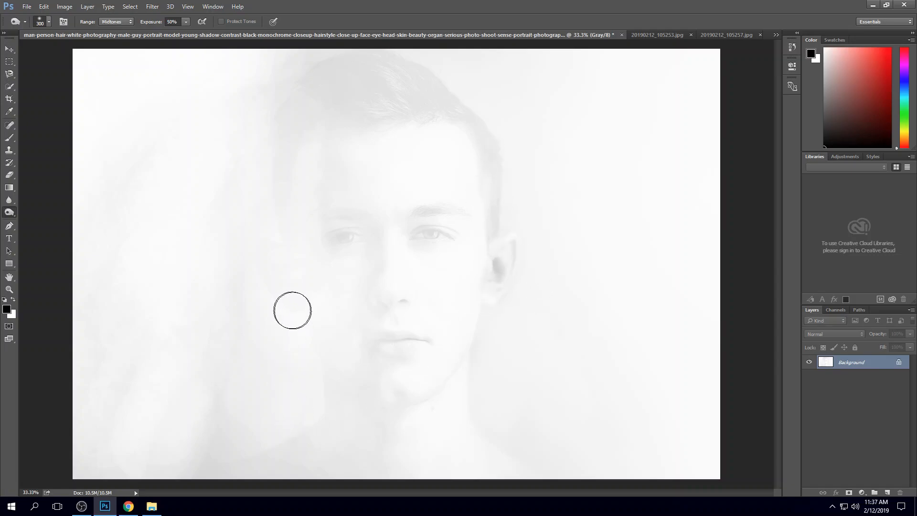
mouse_move(468, 224)
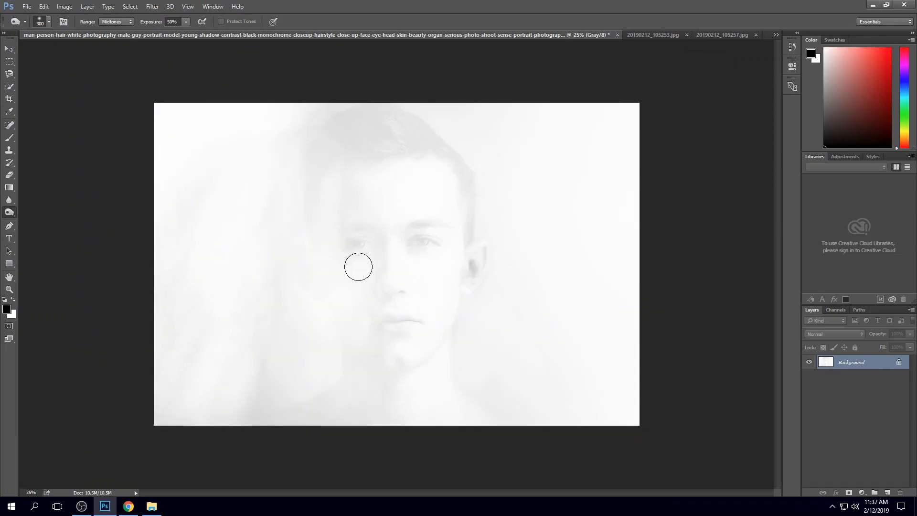
Switch to the 20190212_105257.jpg engraving photo of wood and paper transfers
click(776, 35)
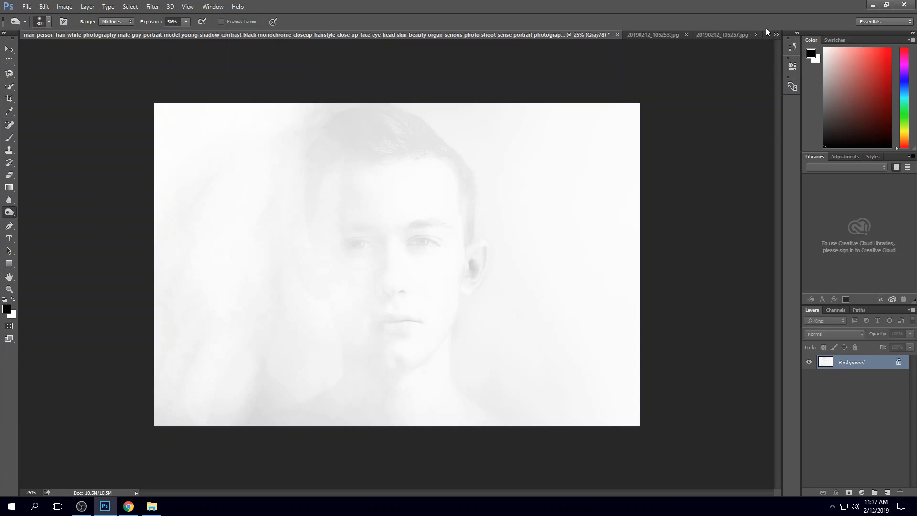
mouse_move(644, 32)
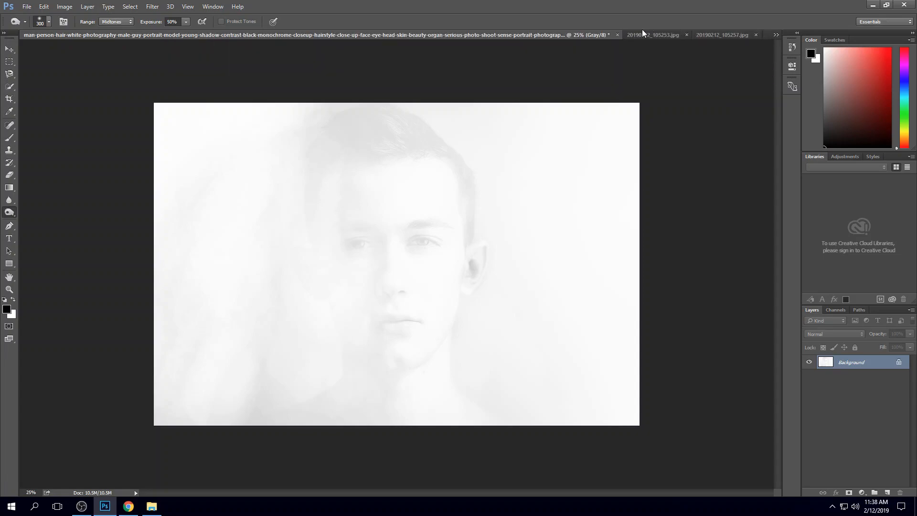
click(725, 34)
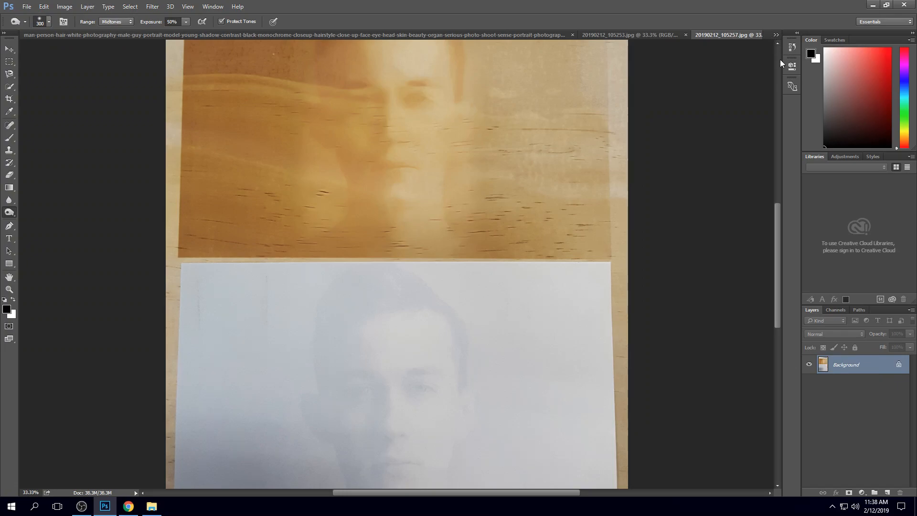
Open 20190212_105302_001.jpg from the document list and scroll through it
click(776, 35)
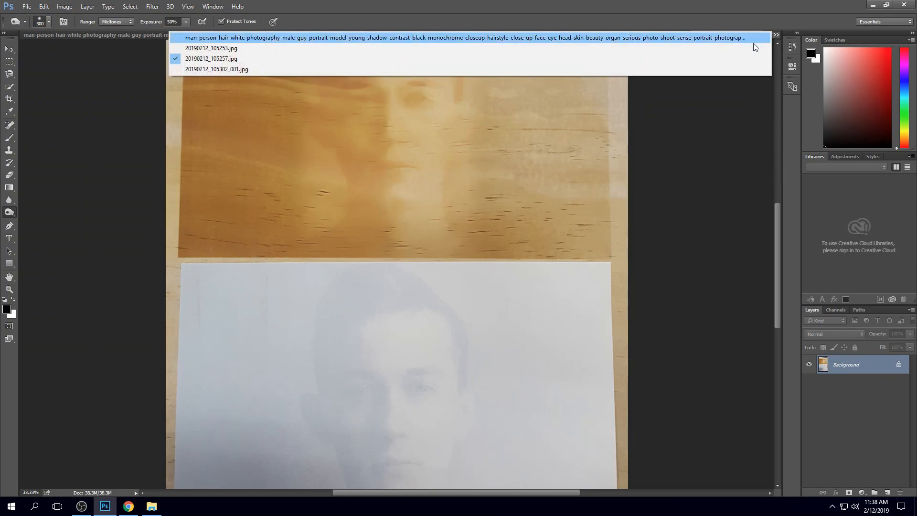
click(216, 69)
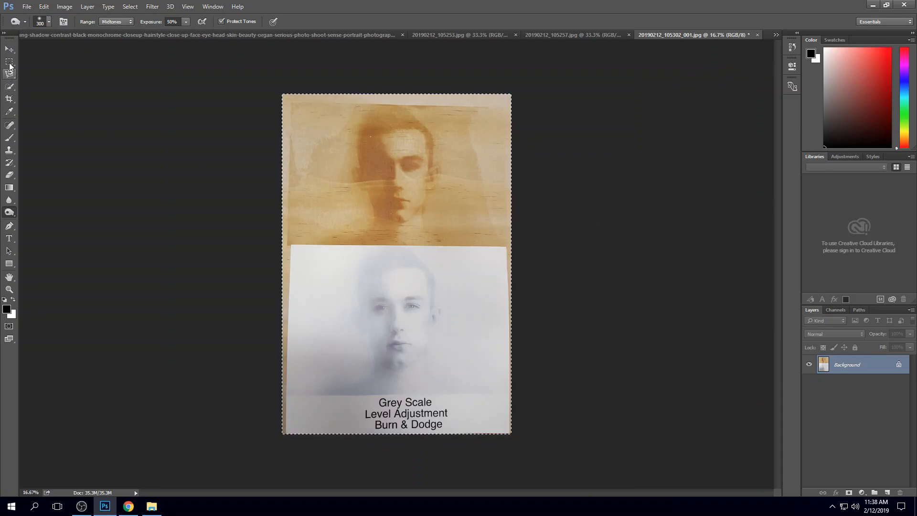
click(10, 61)
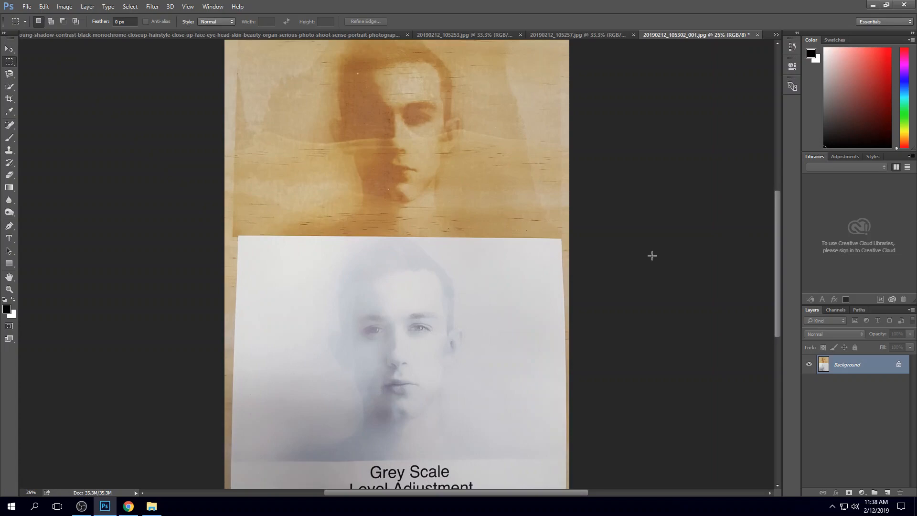
scroll(down, 3)
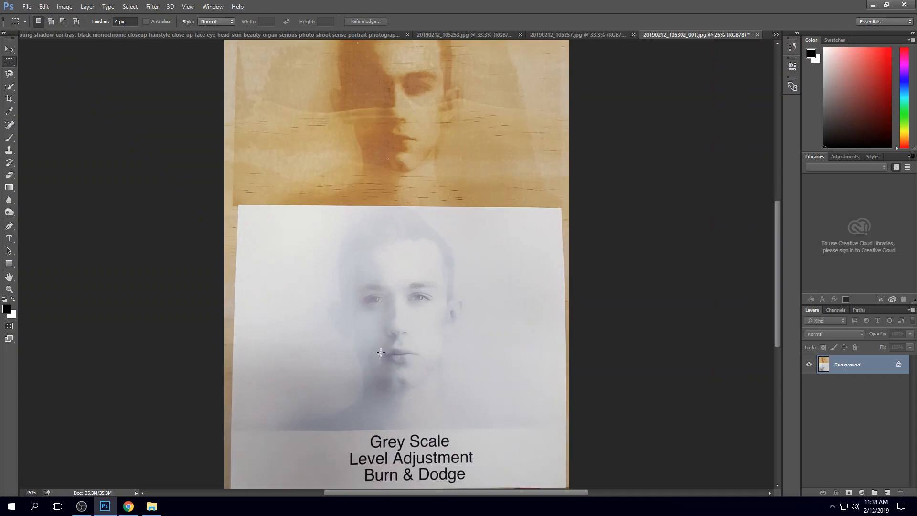
mouse_move(373, 329)
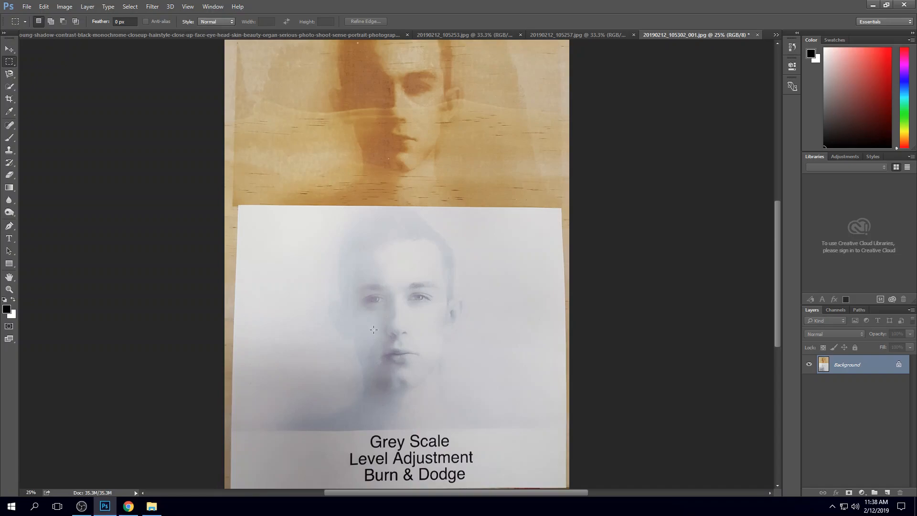
mouse_move(373, 283)
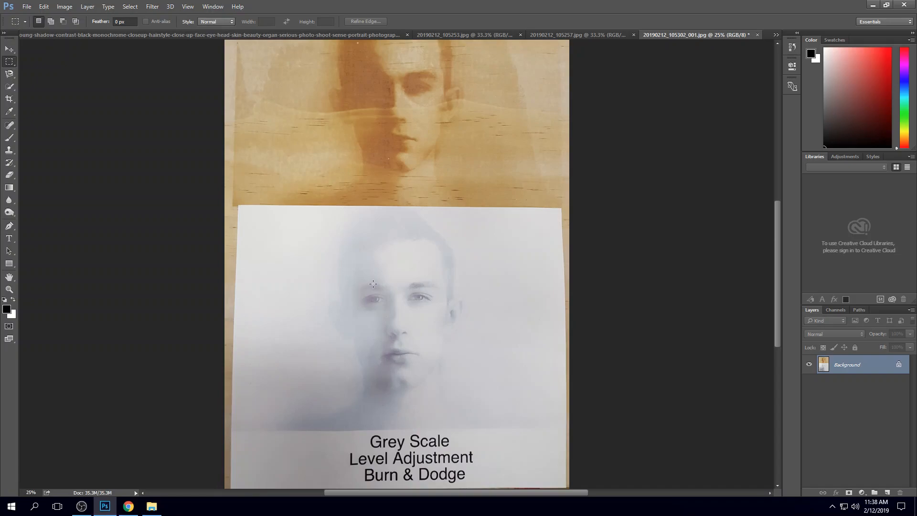
mouse_move(372, 311)
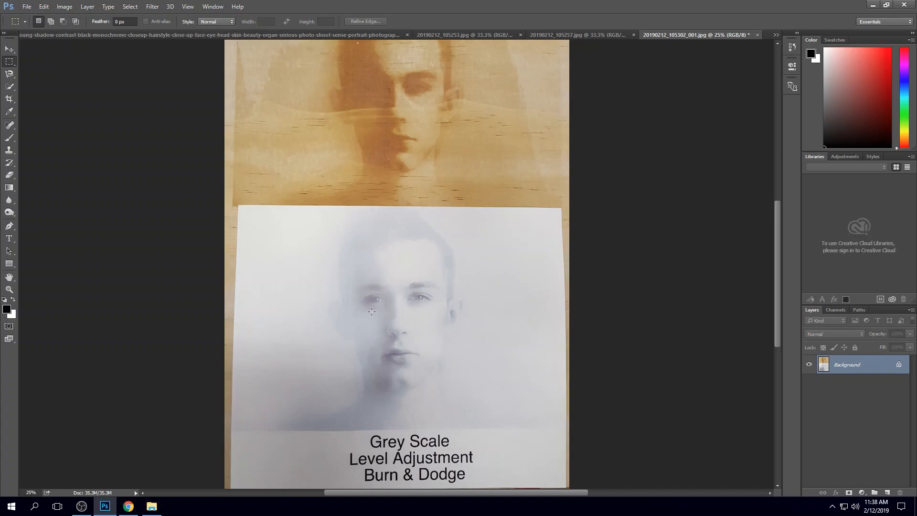
mouse_move(16, 221)
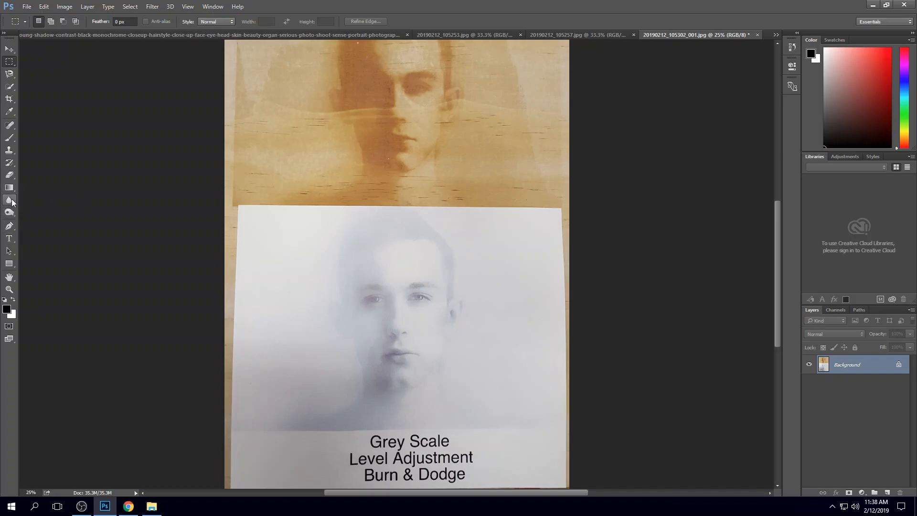
Select the Burn tool, inspect the photo, then switch to 20190212_105253.jpg
click(11, 200)
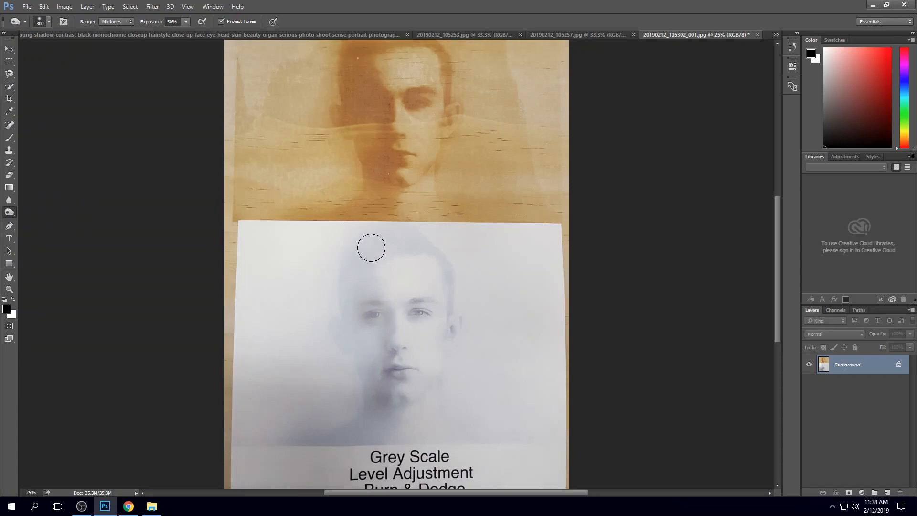
scroll(up, 3)
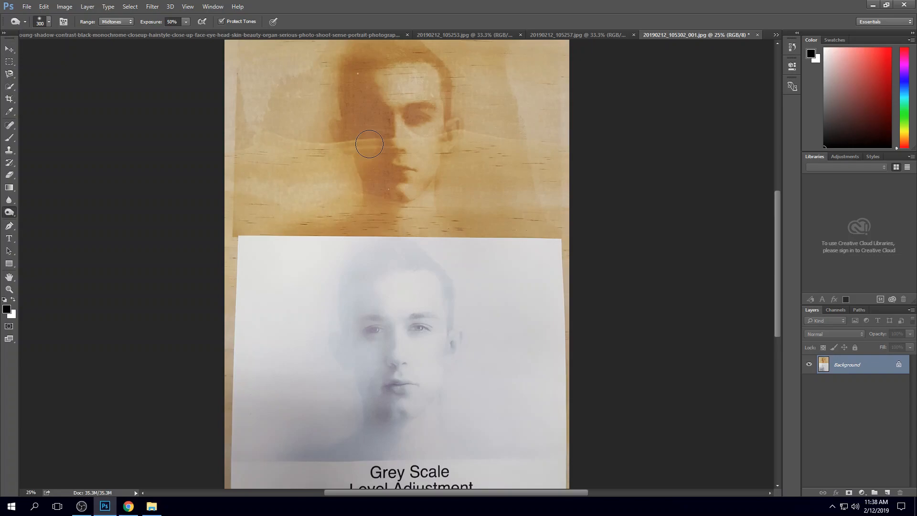
mouse_move(454, 127)
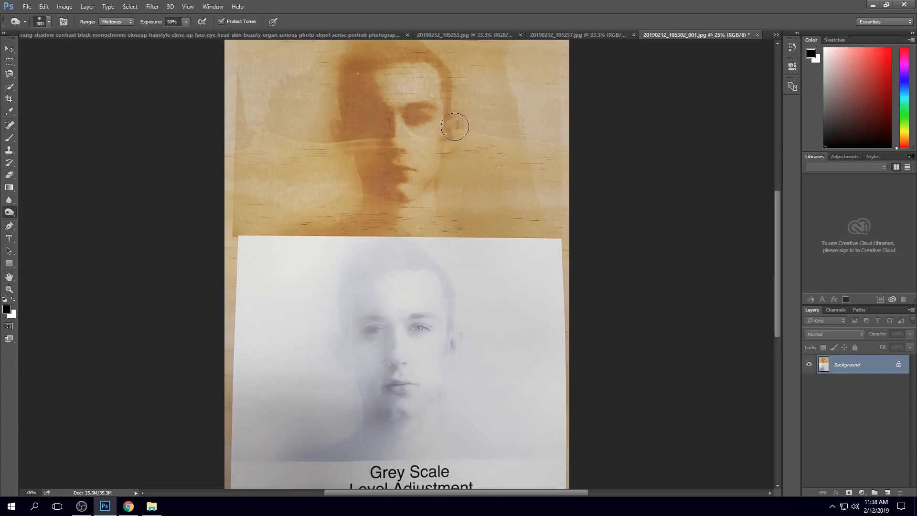
mouse_move(414, 114)
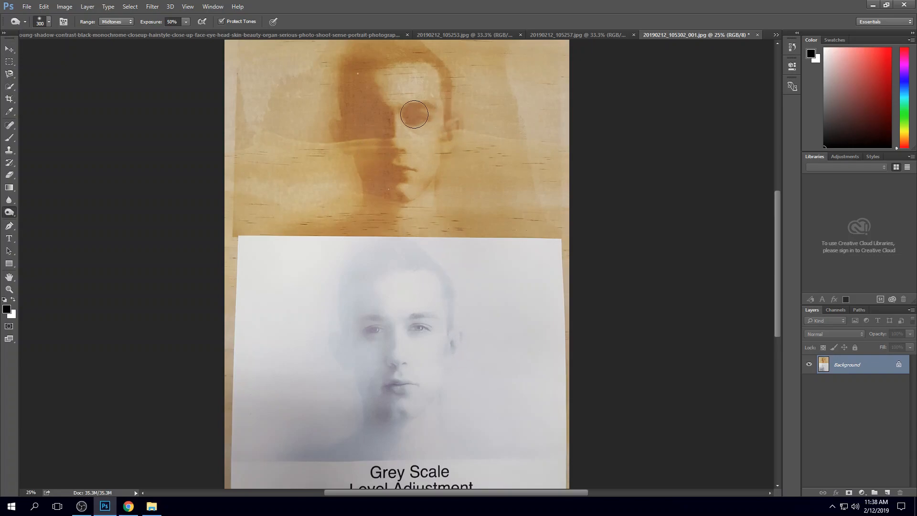
mouse_move(332, 129)
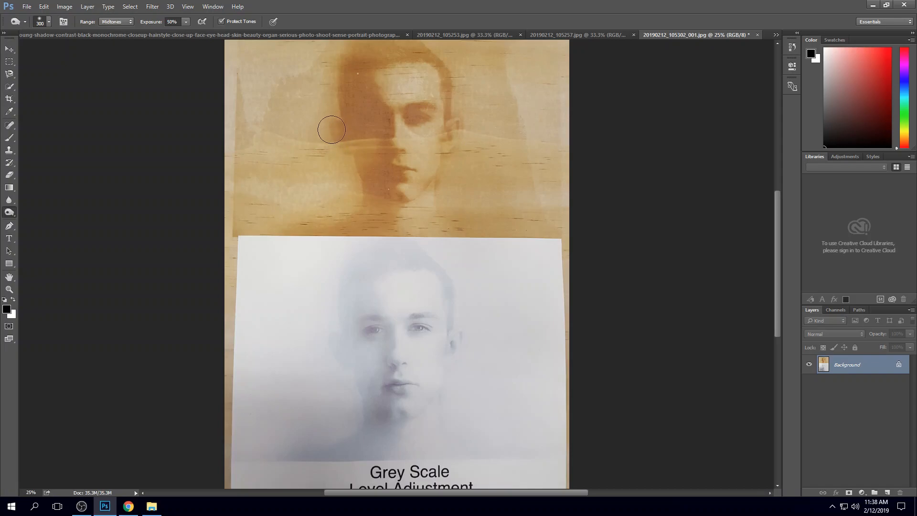
mouse_move(674, 51)
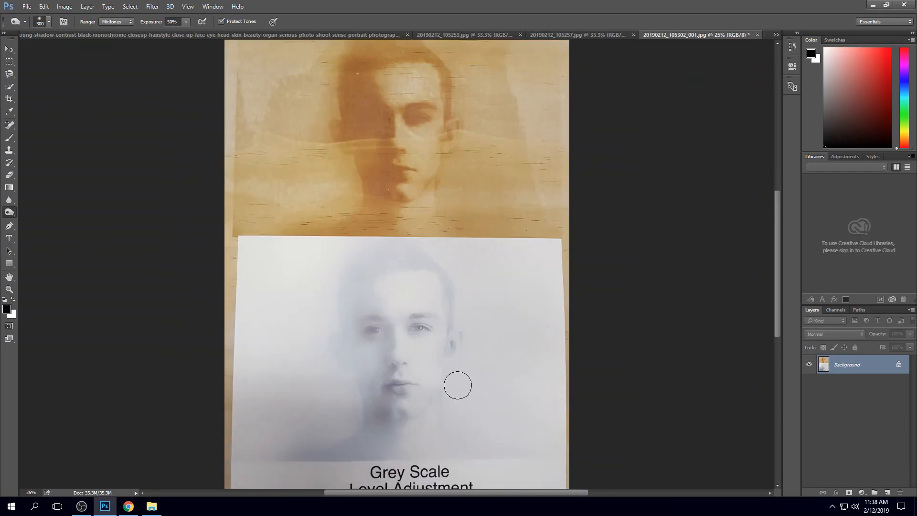
scroll(up, 3)
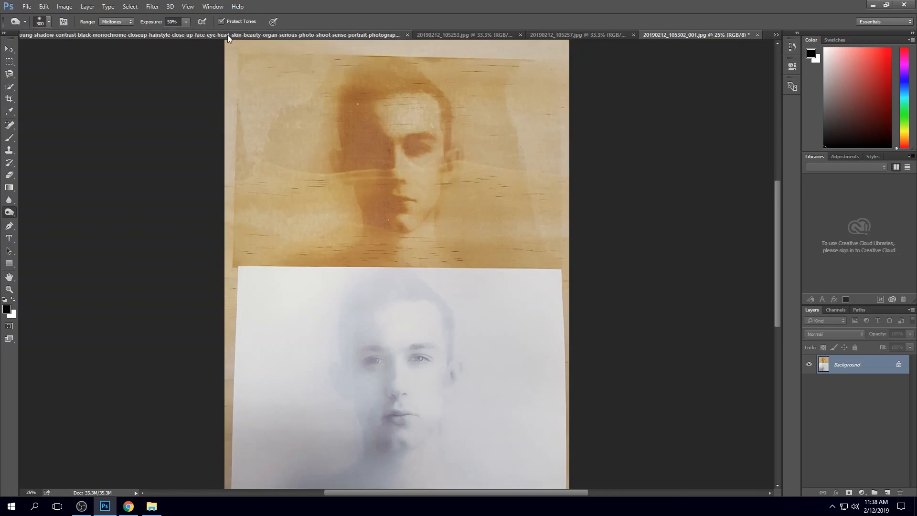
click(630, 34)
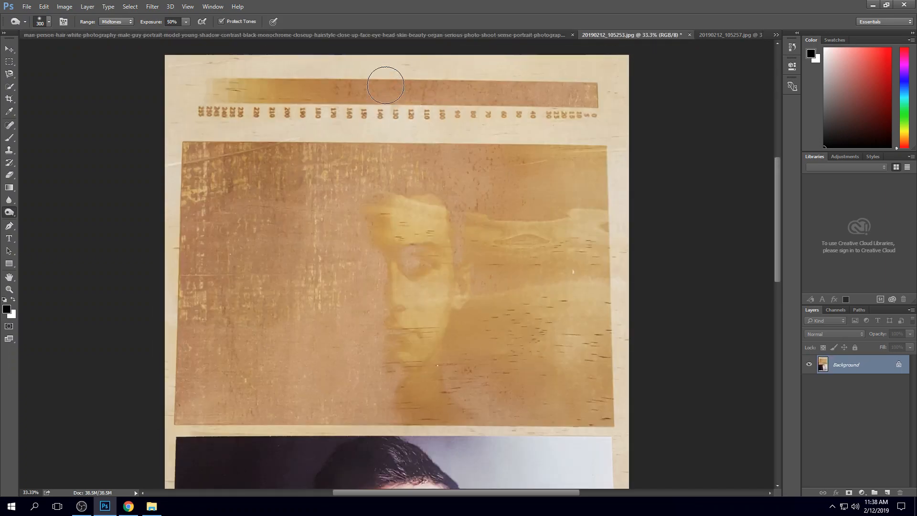
mouse_move(412, 122)
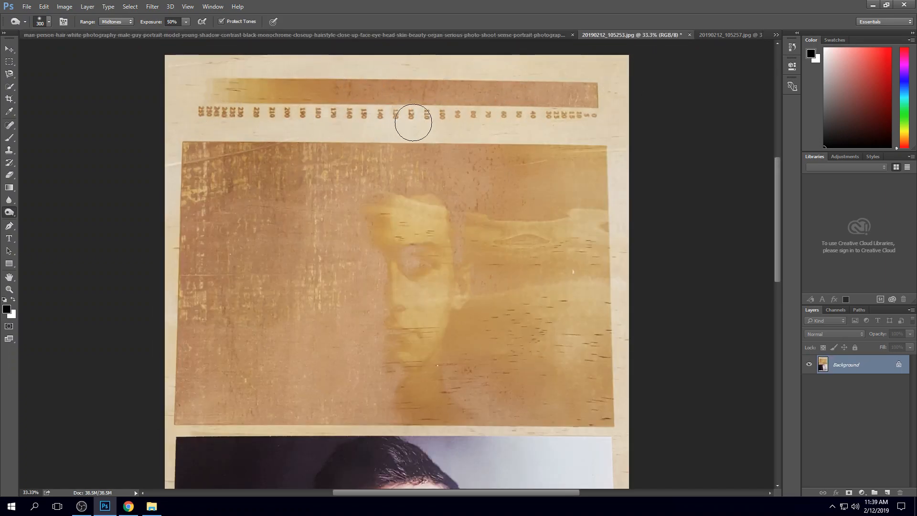
mouse_move(155, 159)
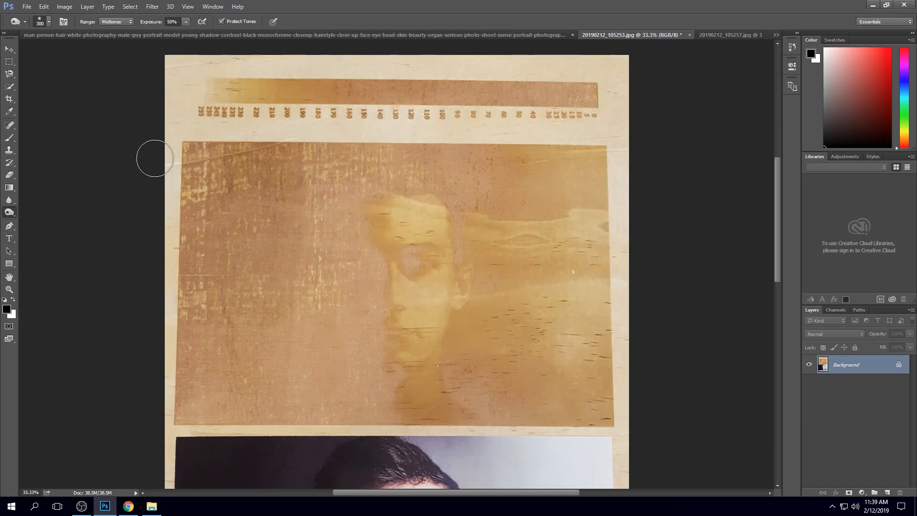
mouse_move(450, 35)
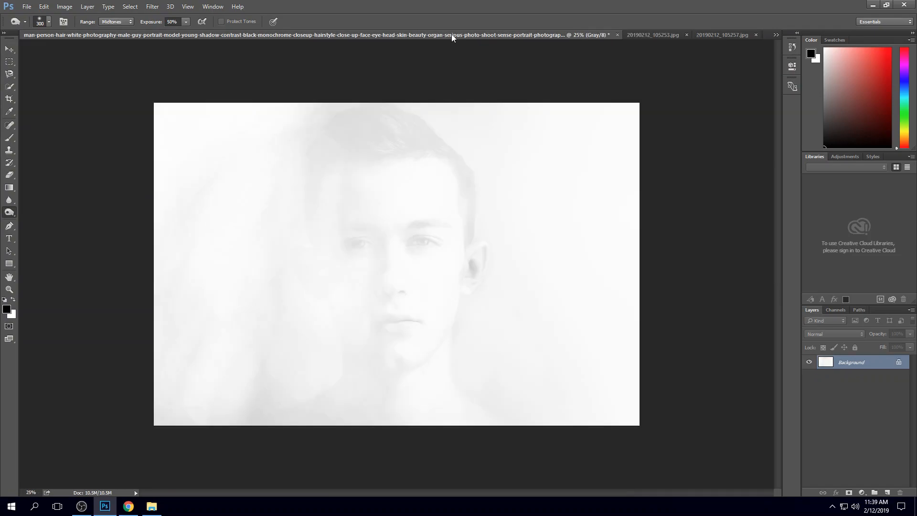
mouse_move(133, 499)
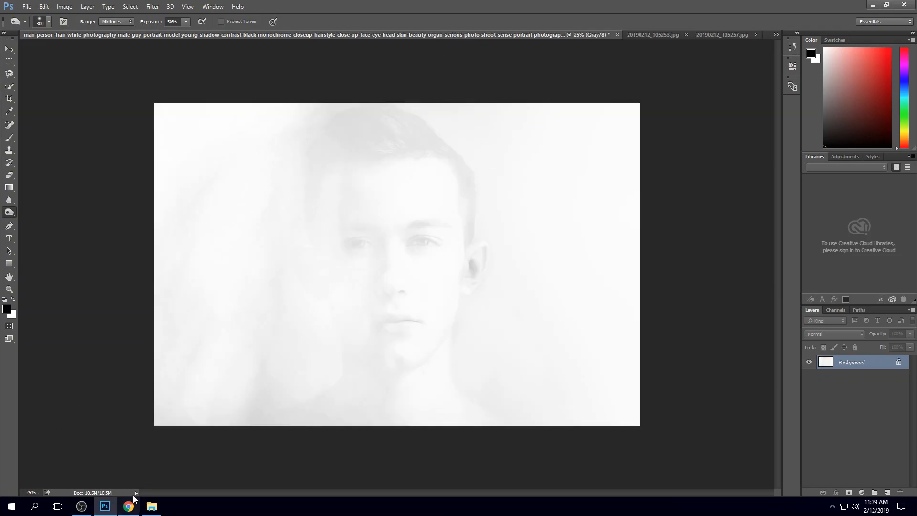
mouse_move(19, 150)
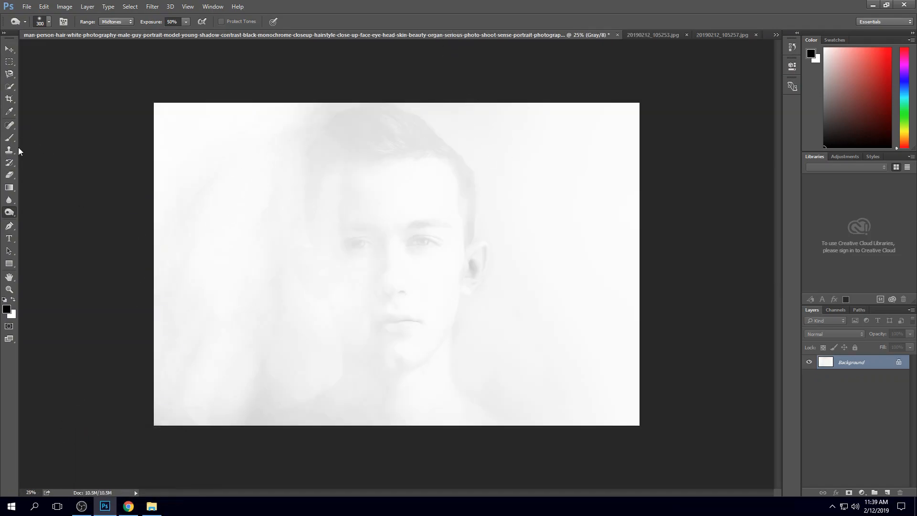
mouse_move(157, 97)
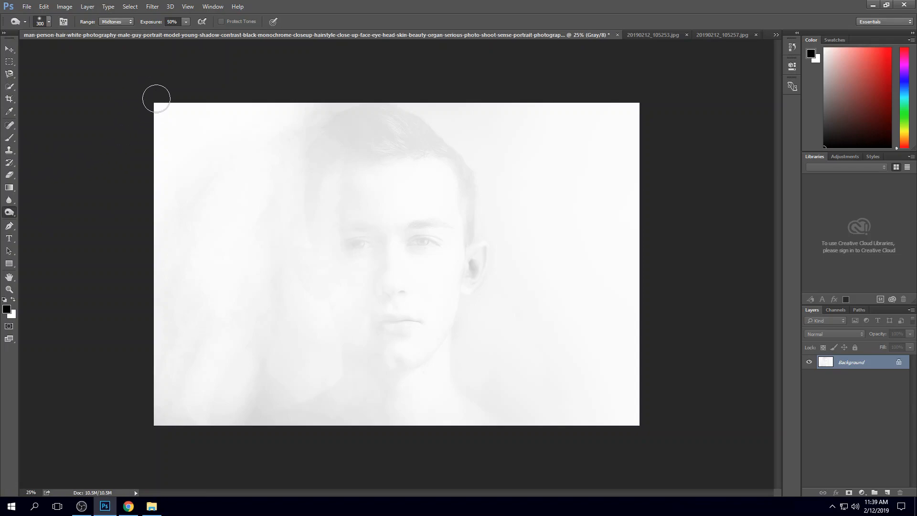
mouse_move(152, 104)
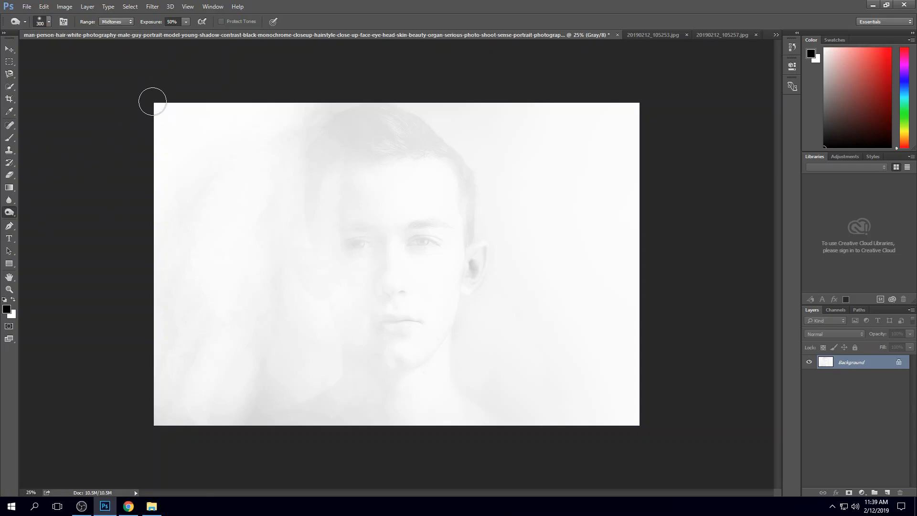
mouse_move(154, 105)
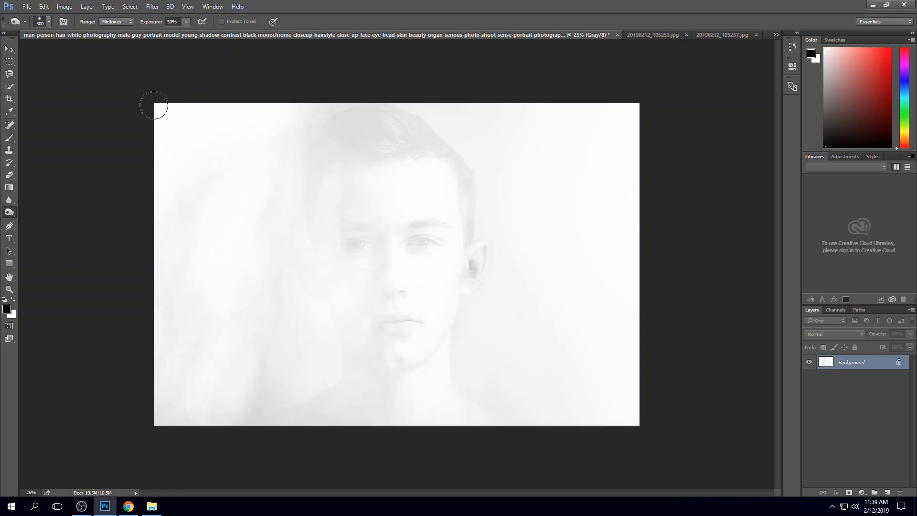
mouse_move(152, 104)
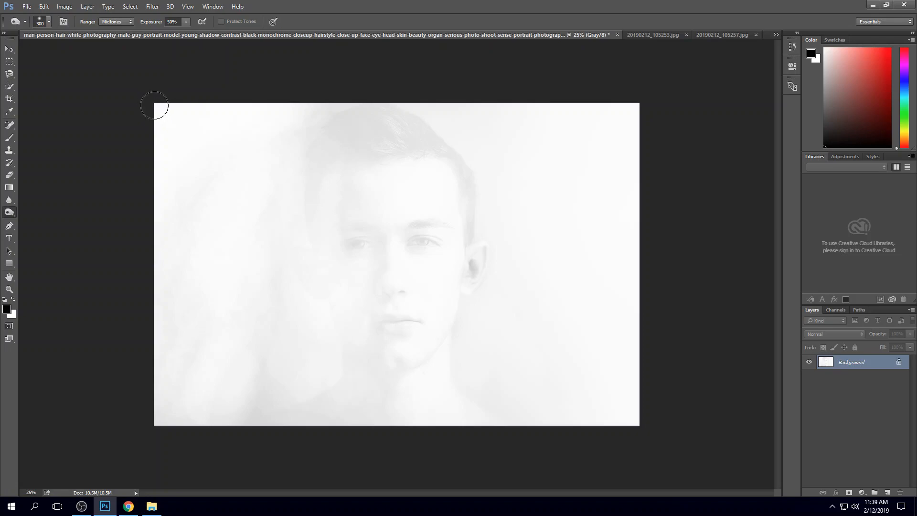
mouse_move(50, 46)
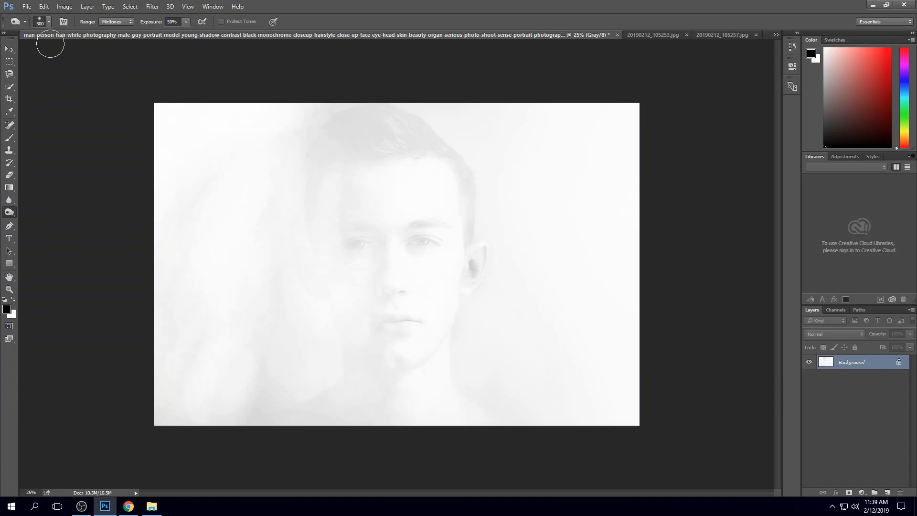